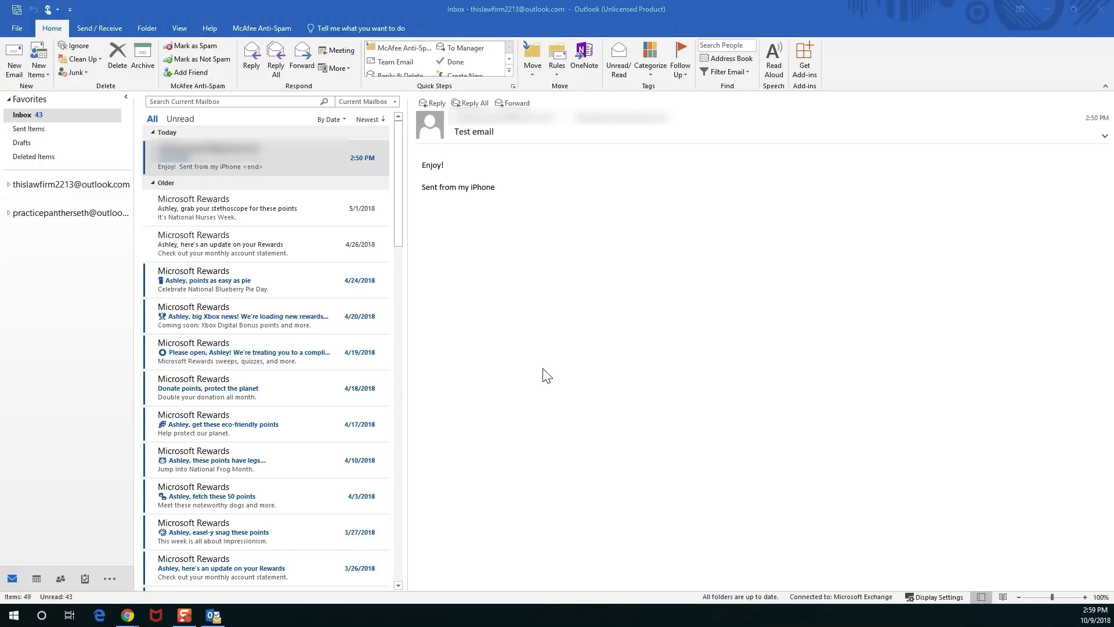
mouse_move(520, 344)
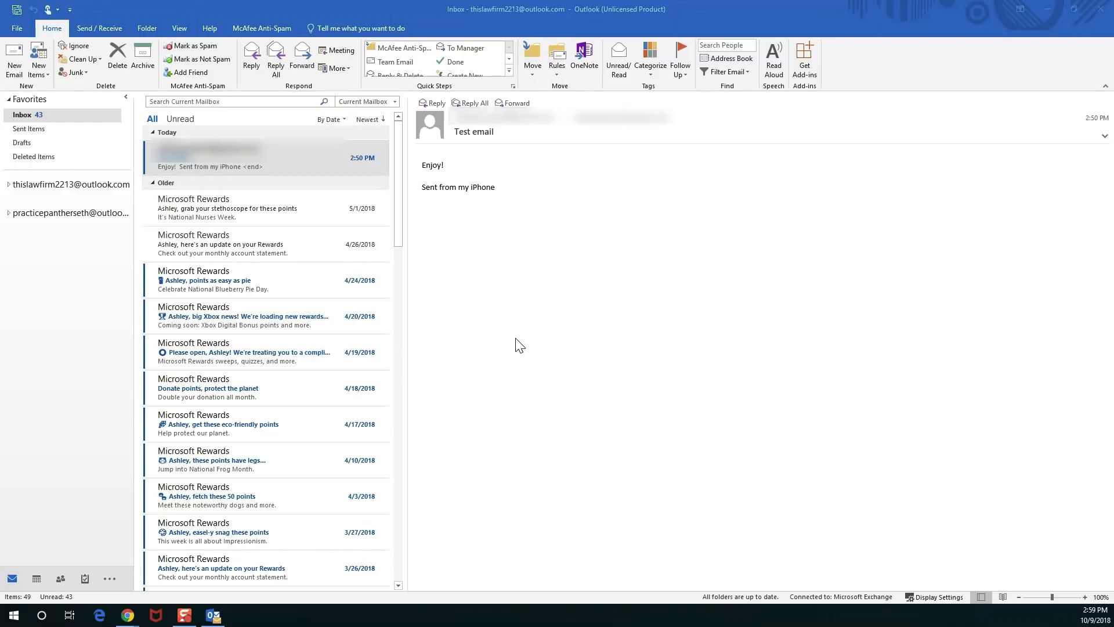
mouse_move(675, 256)
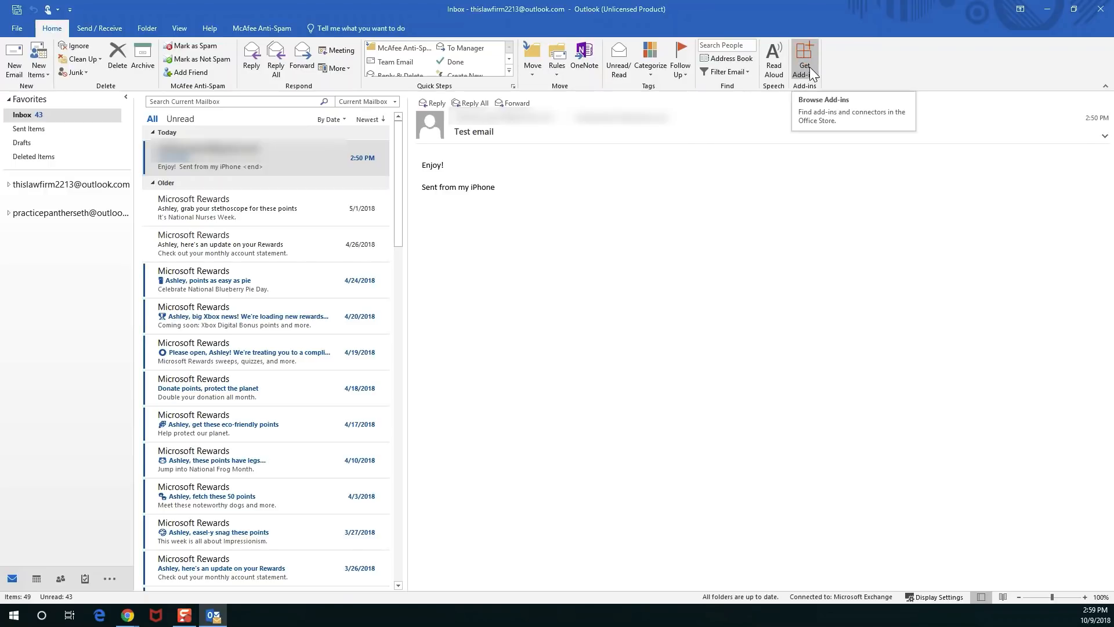
mouse_move(844, 62)
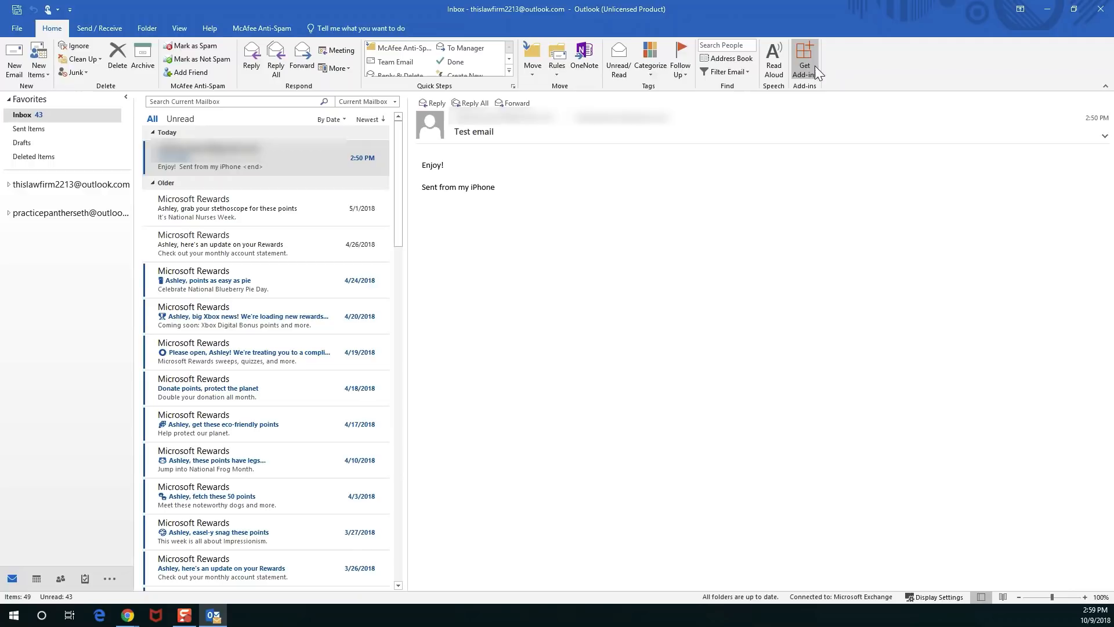
mouse_move(805, 62)
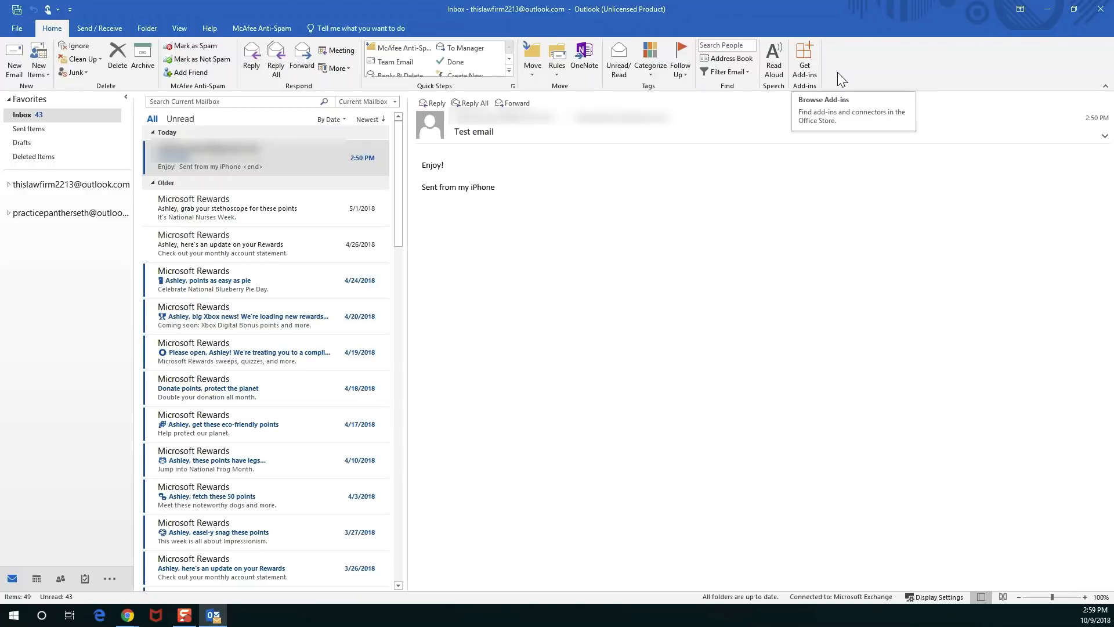
mouse_move(839, 76)
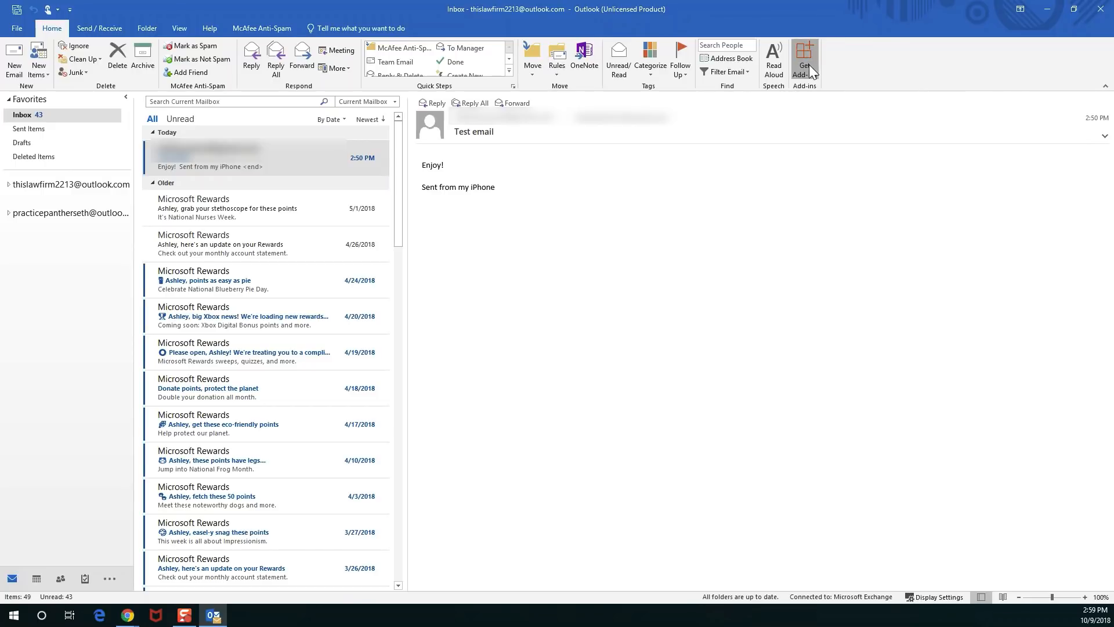
Search the Outlook add-ins store for 'Practicepanther' and add the PracticePanther add-in.
left_click(804, 59)
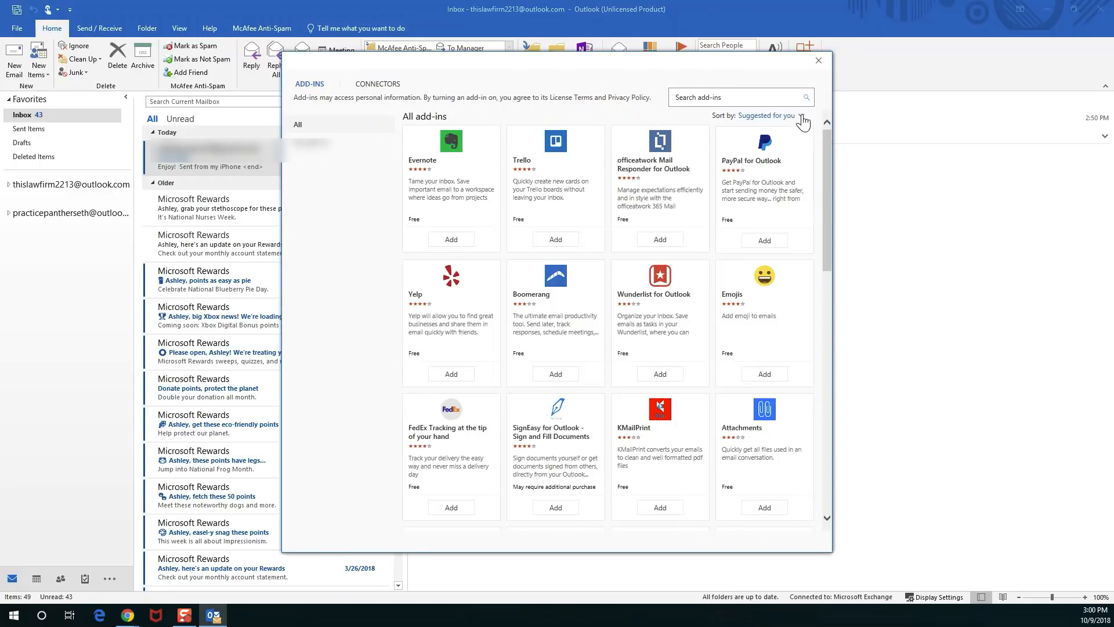
left_click(738, 97)
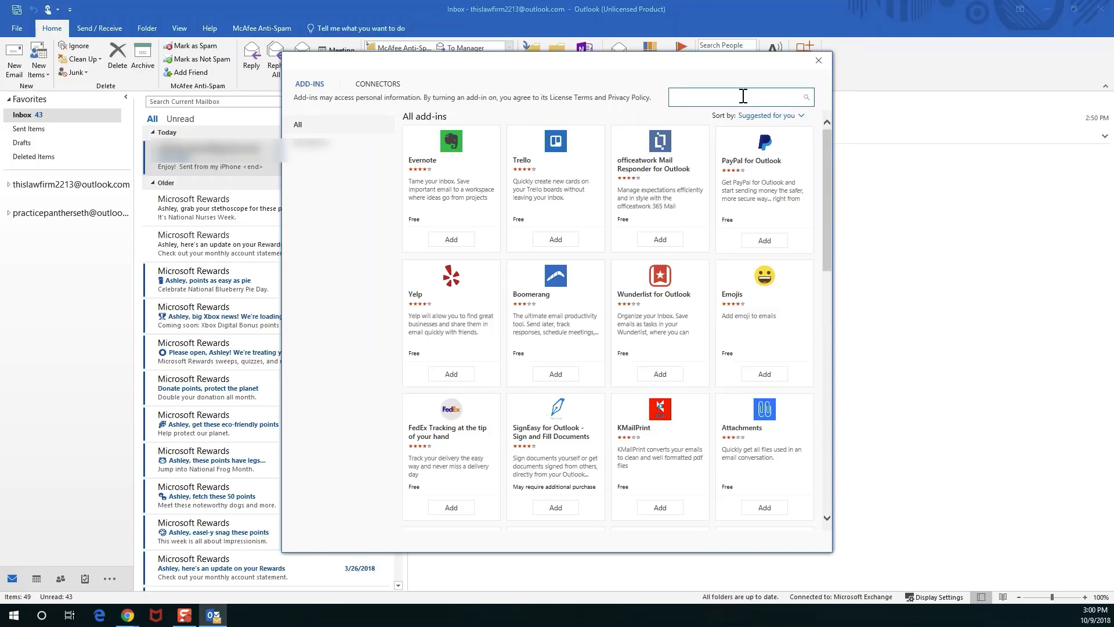
mouse_move(742, 95)
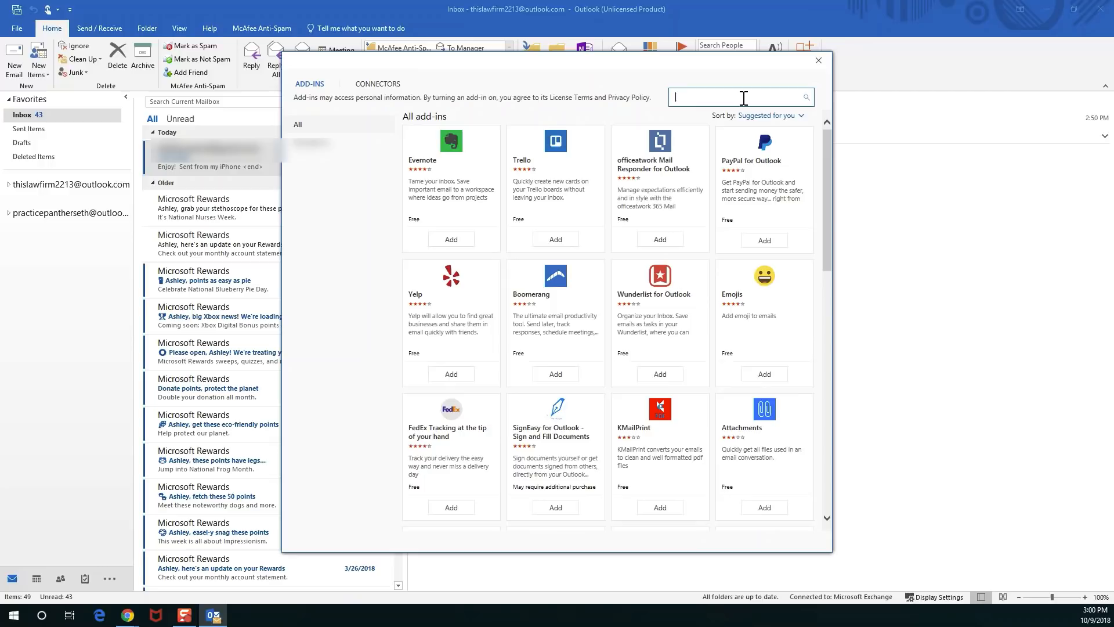
type("Practicepanther")
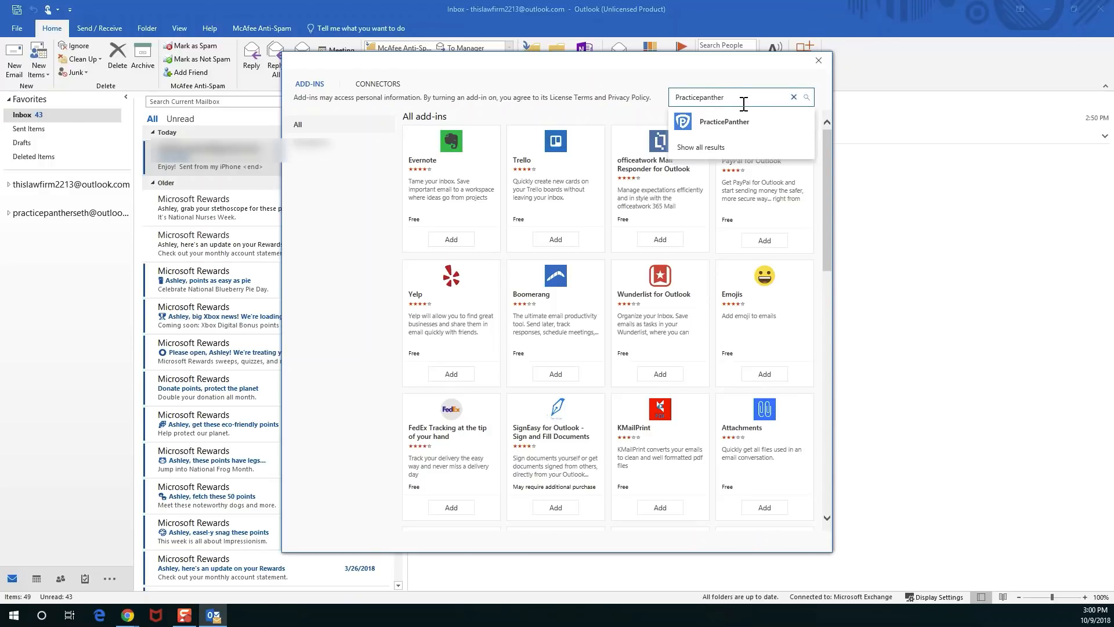
left_click(724, 121)
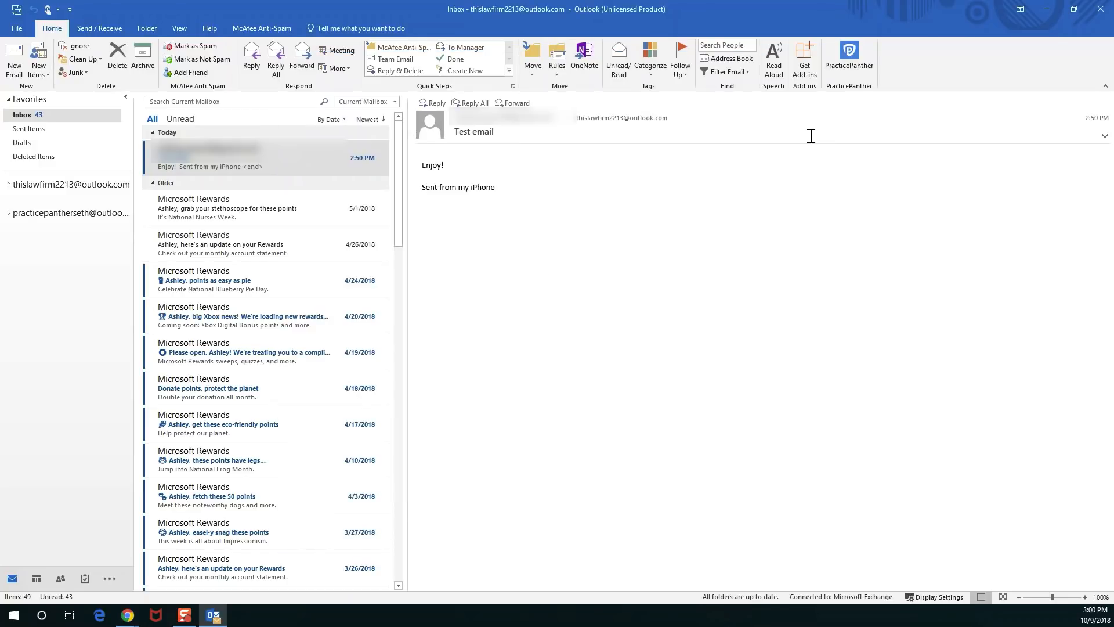
mouse_move(842, 112)
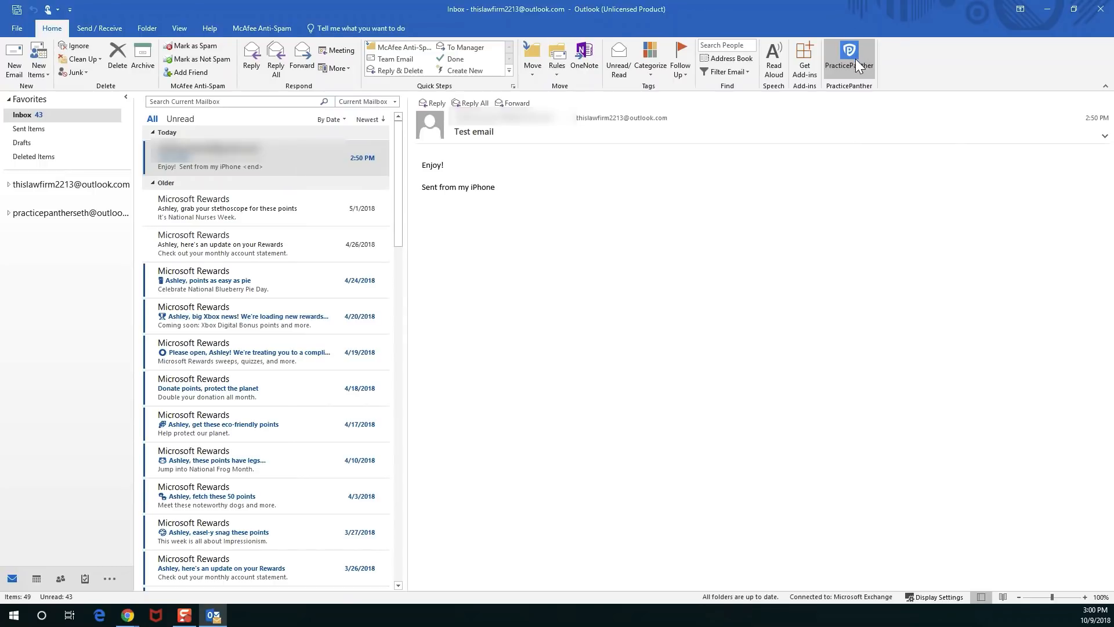
mouse_move(848, 60)
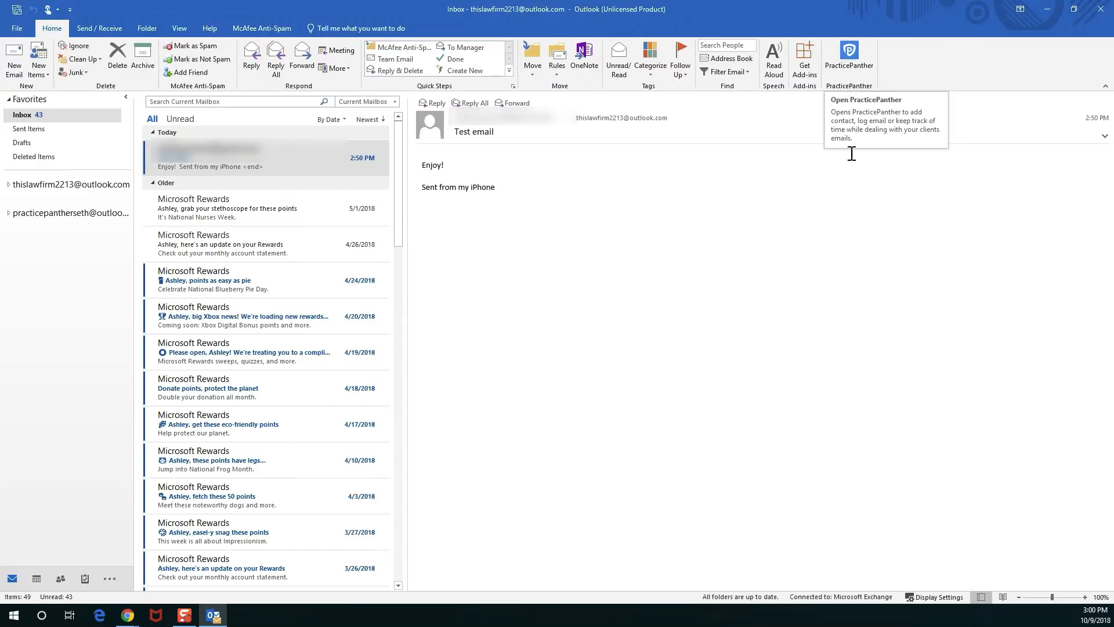
mouse_move(852, 156)
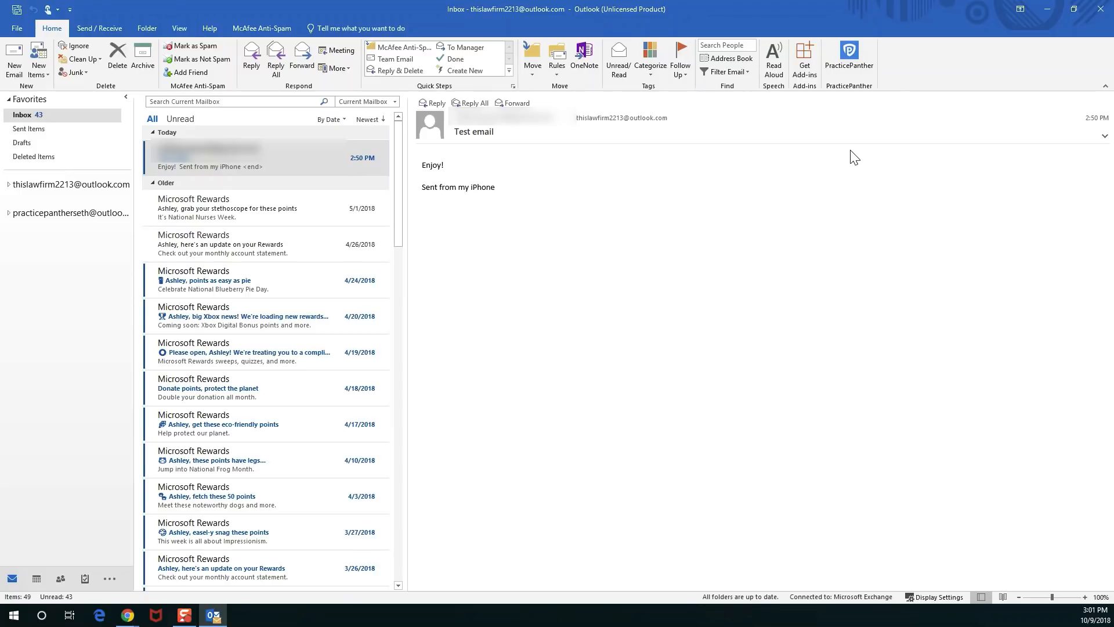
mouse_move(848, 59)
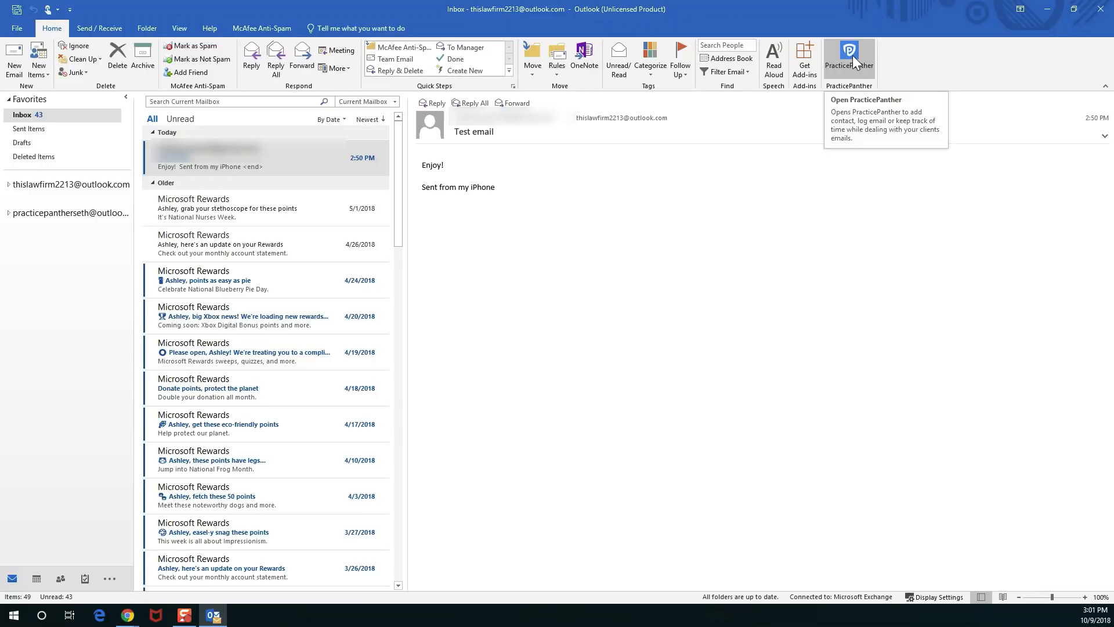
Launch PracticePanther from the ribbon beside the Test email.
left_click(848, 58)
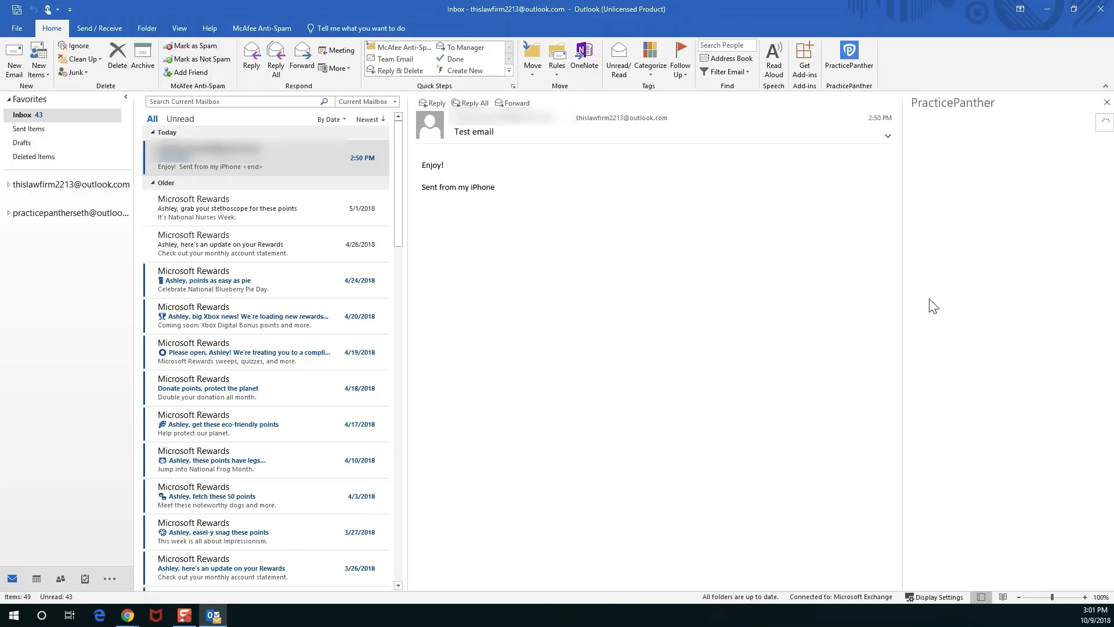
mouse_move(970, 199)
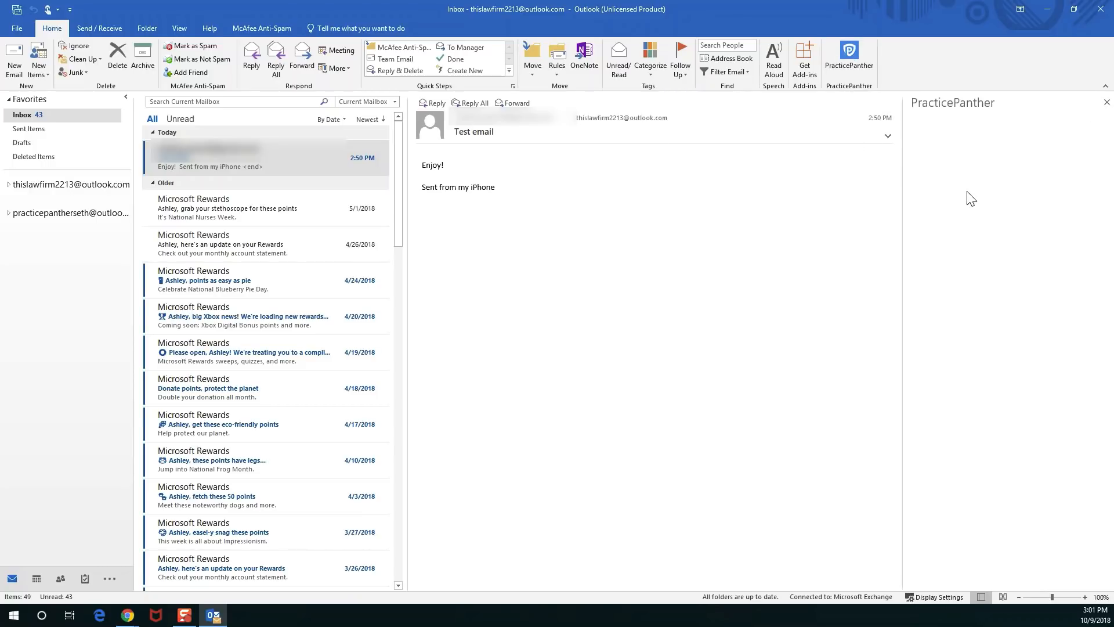
mouse_move(908, 231)
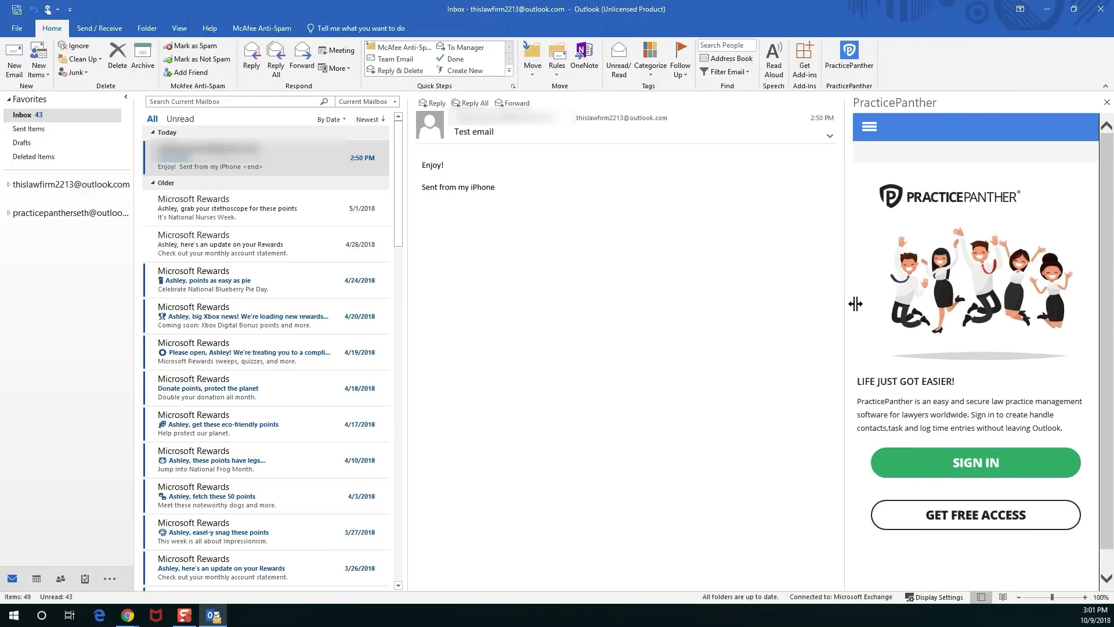
mouse_move(971, 304)
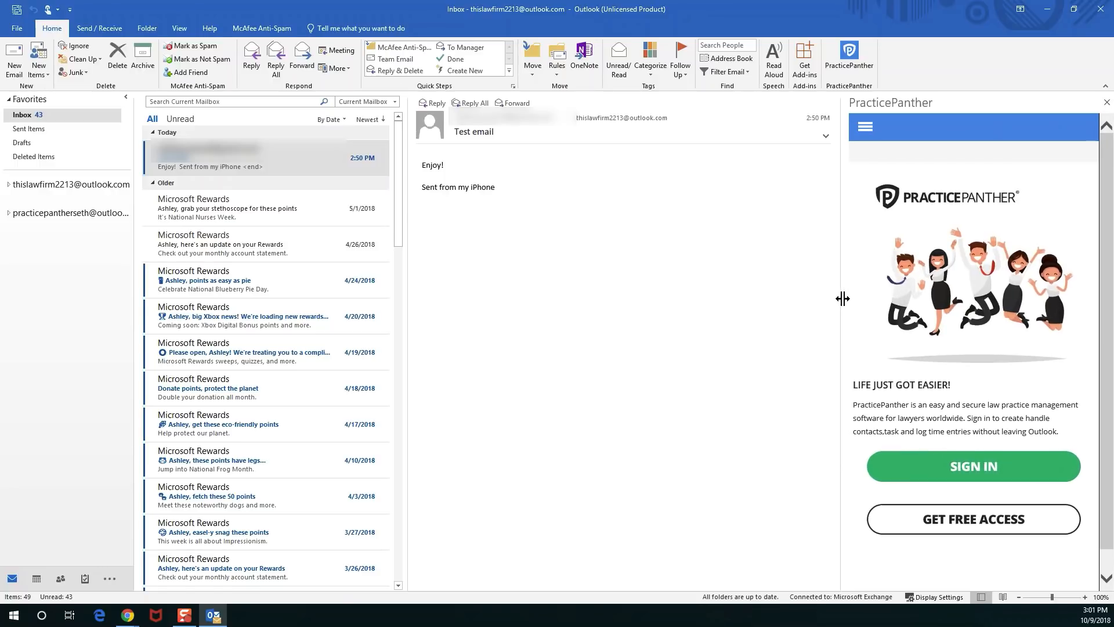
mouse_move(937, 394)
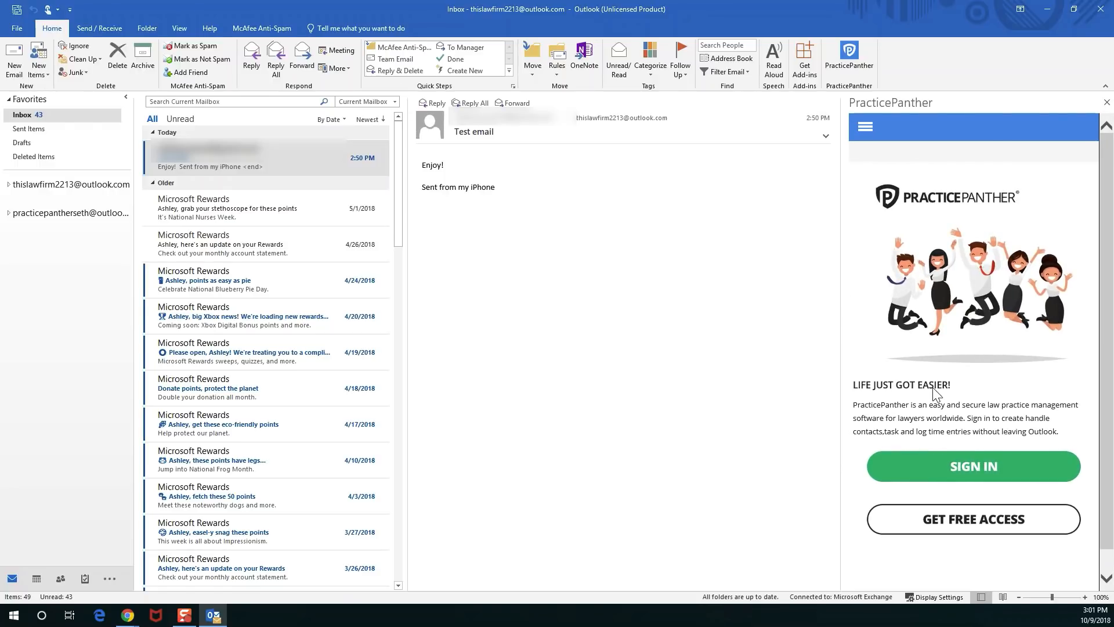
mouse_move(972, 466)
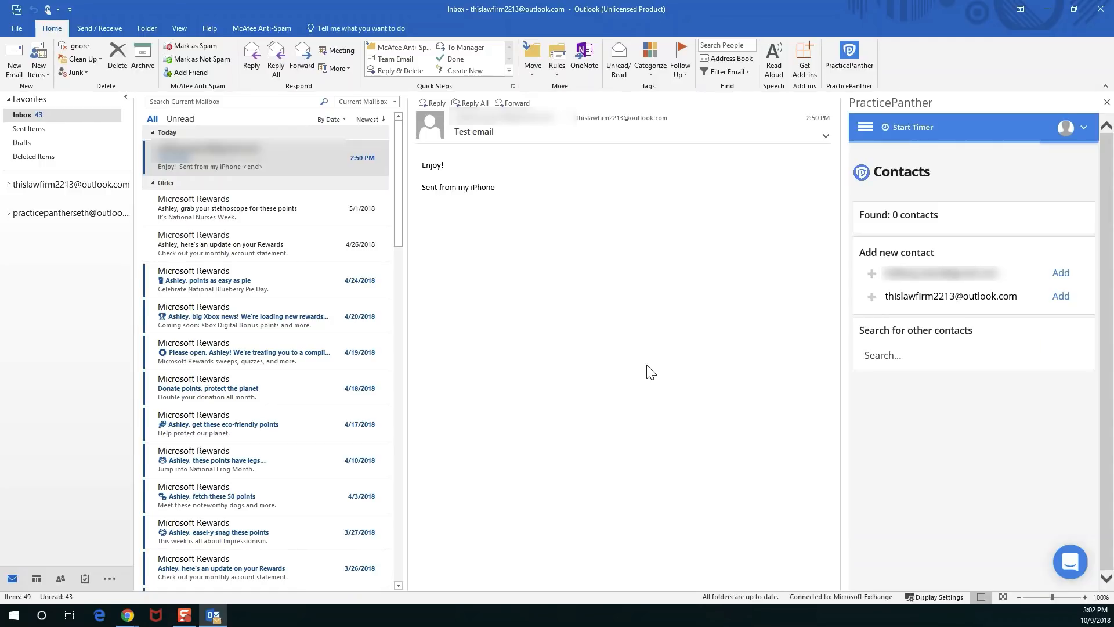
Select the Test email in the inbox and reopen PracticePanther for it.
left_click(228, 208)
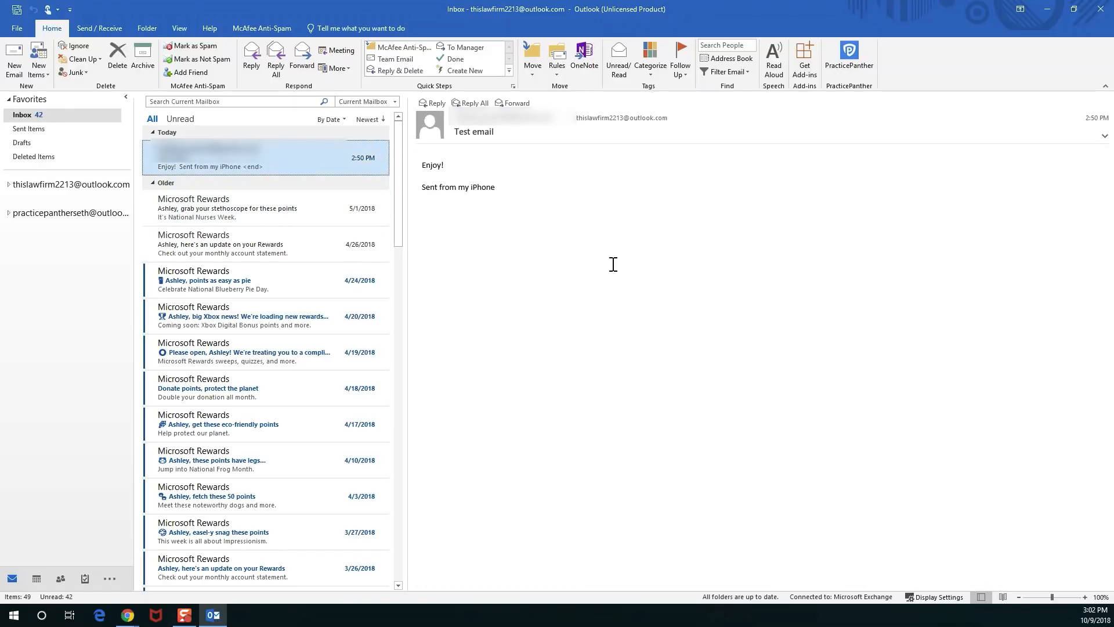
mouse_move(787, 160)
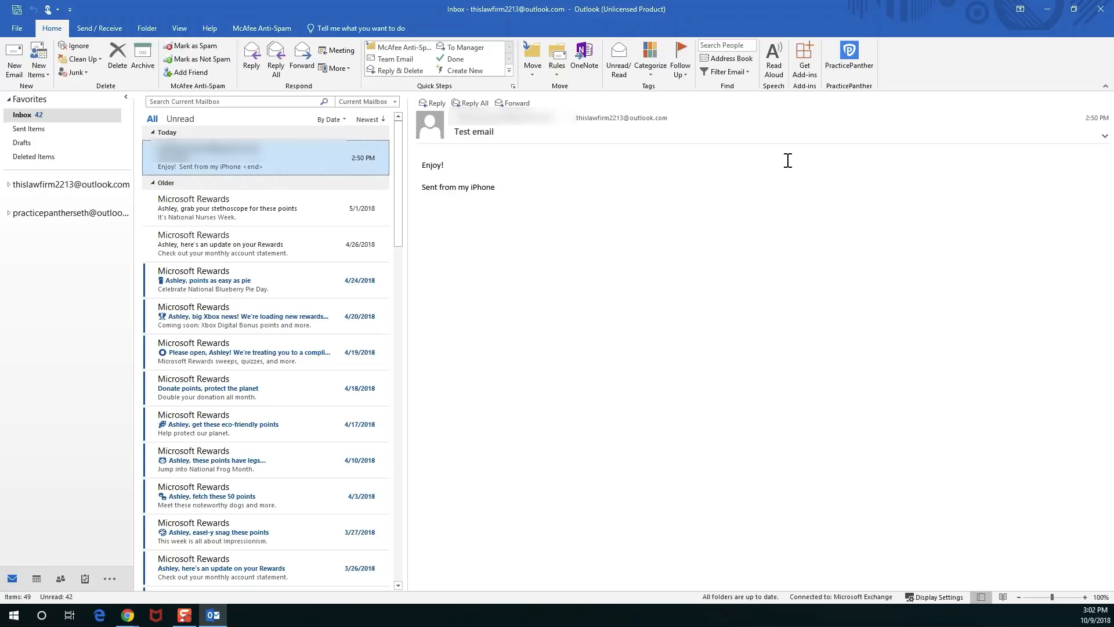
mouse_move(835, 103)
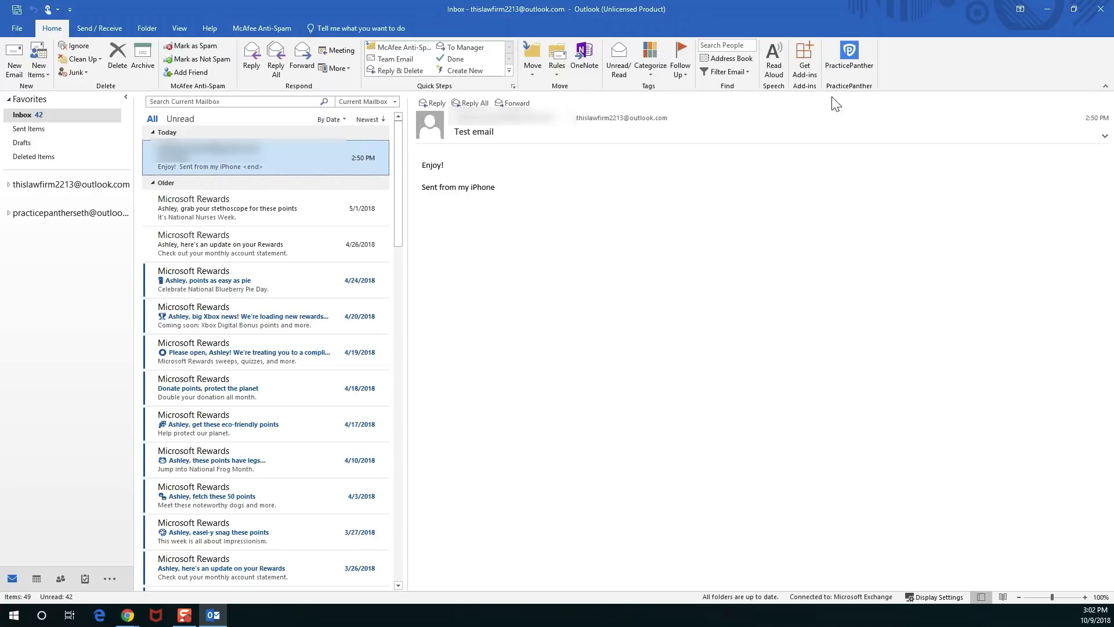
left_click(848, 59)
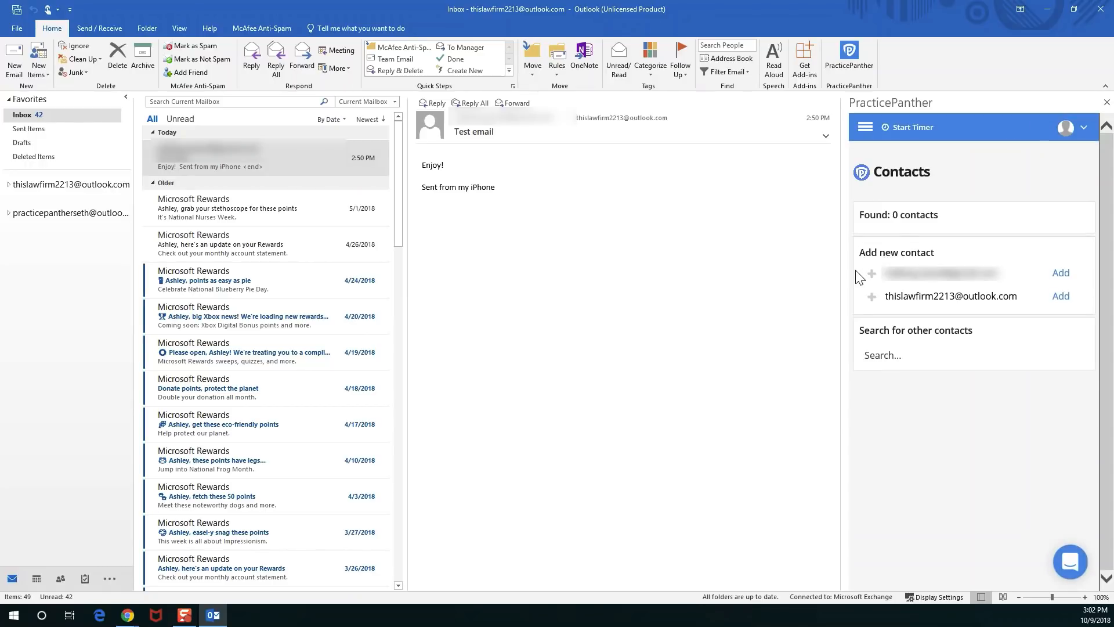
mouse_move(870, 268)
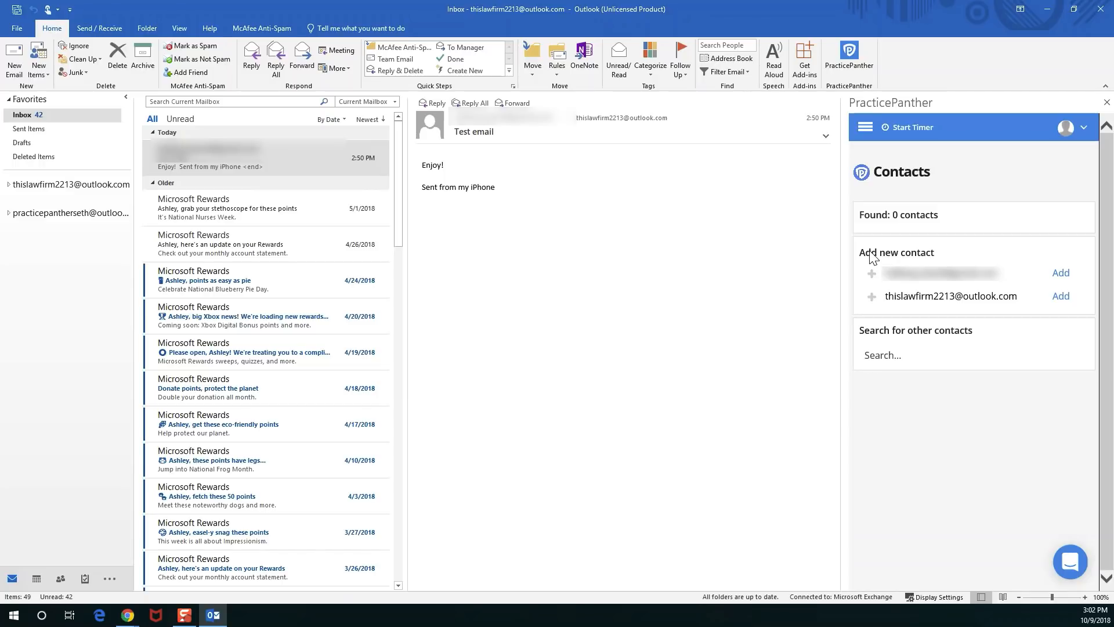
mouse_move(913, 231)
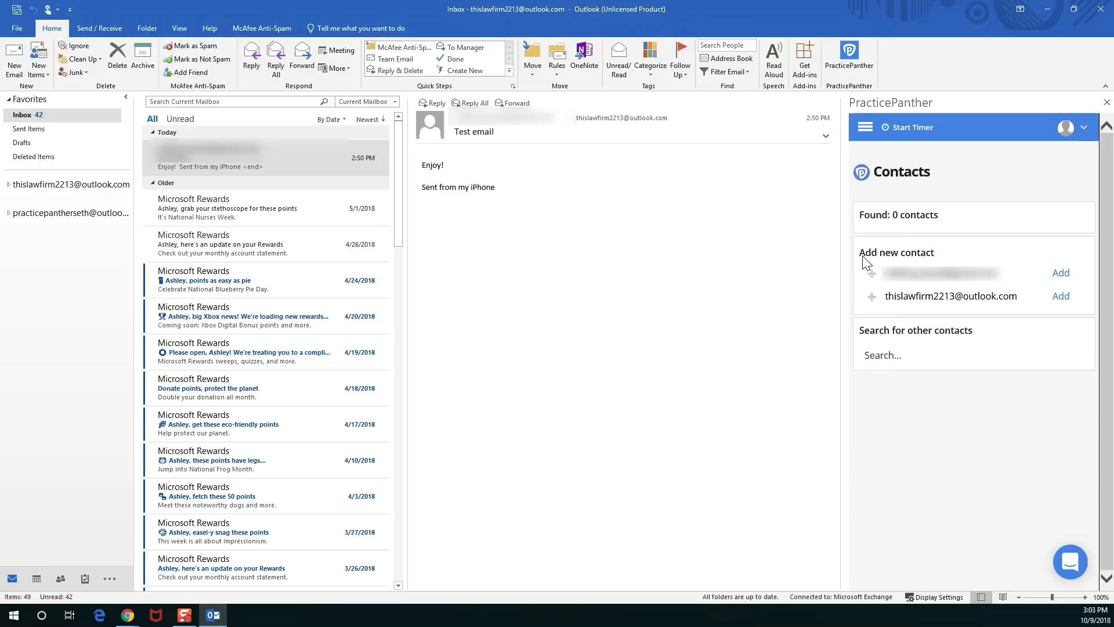
mouse_move(950, 258)
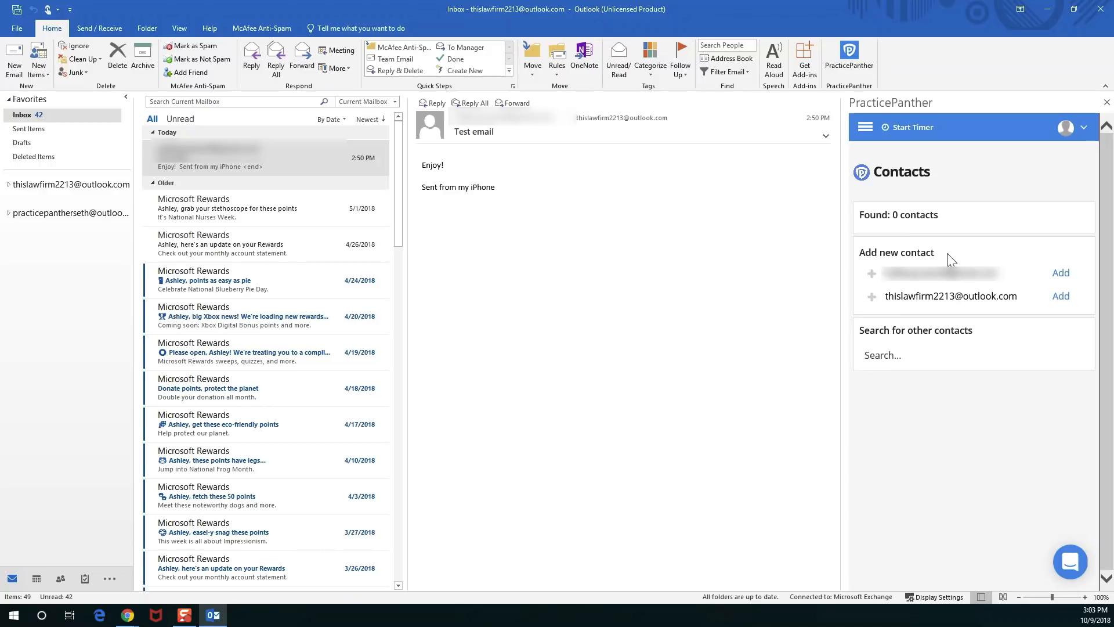
mouse_move(1025, 264)
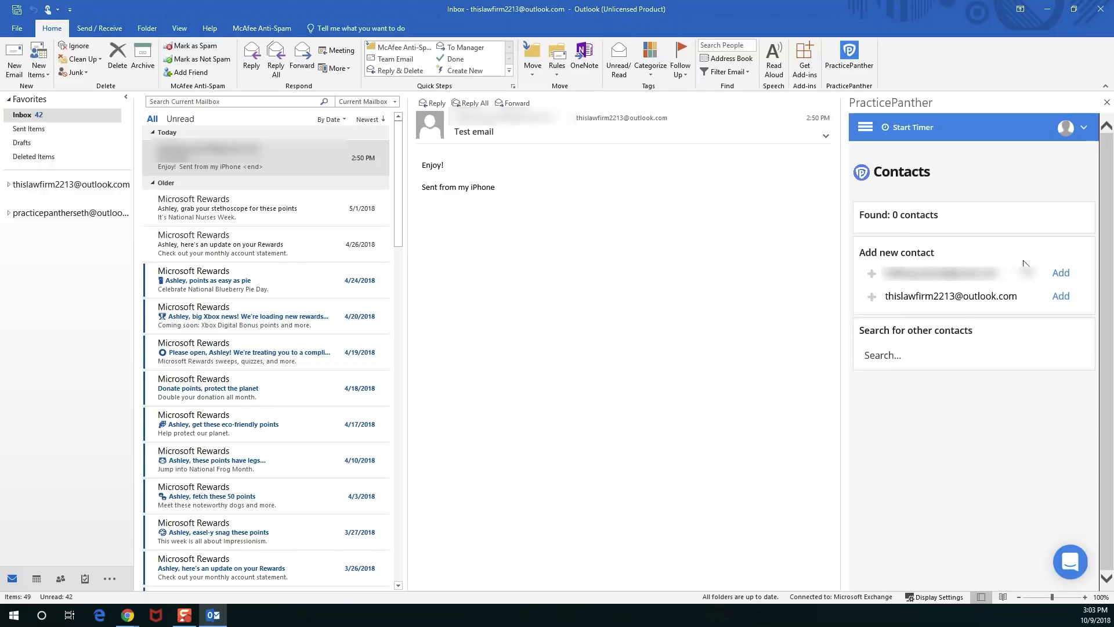
mouse_move(1059, 273)
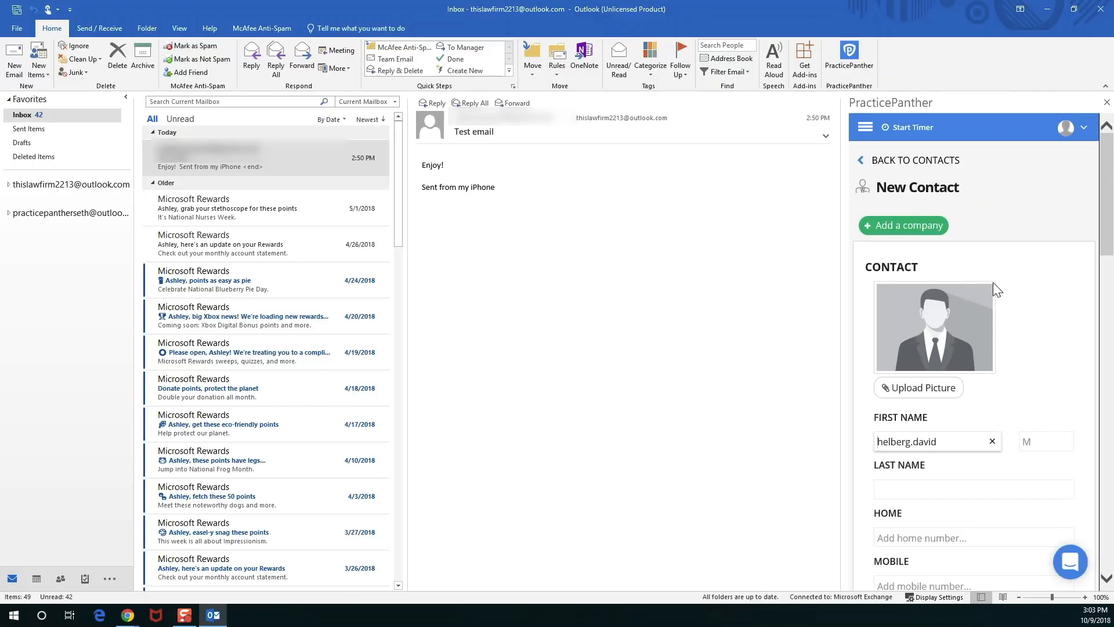
Enter first name Helberg and last name Test in the contact form and save it.
scroll("down", 3)
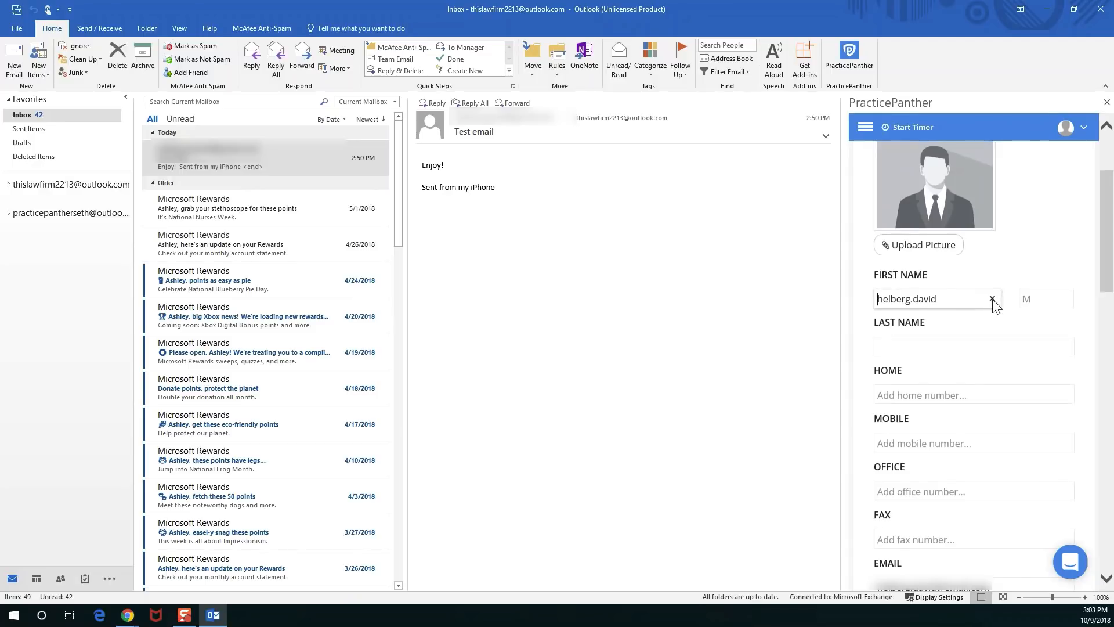
left_click(991, 298)
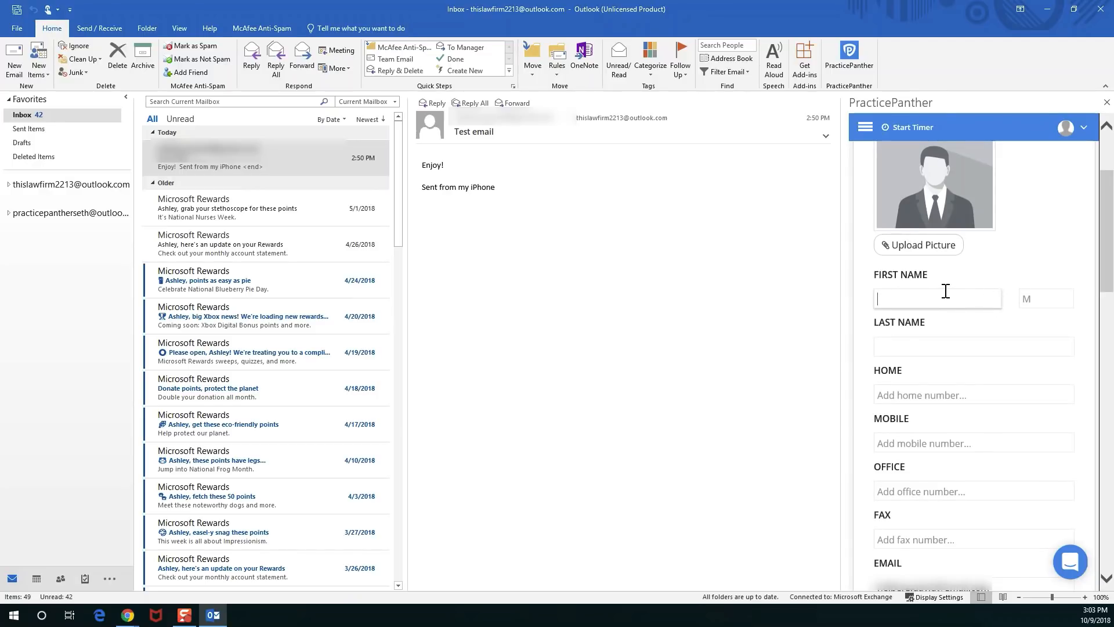
type("Helberg")
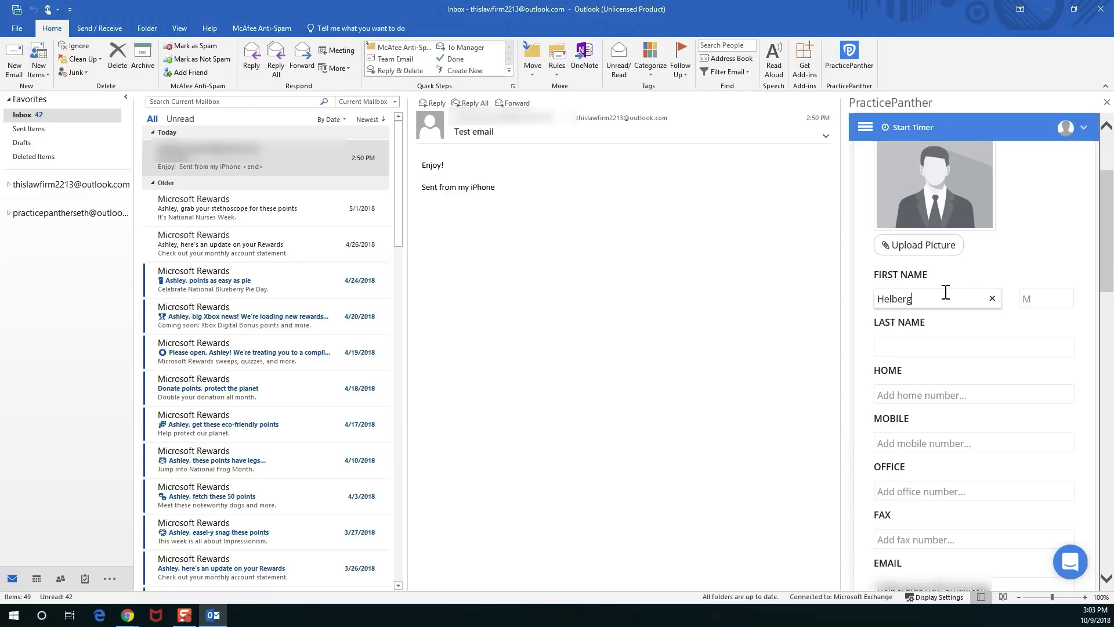
type("Test")
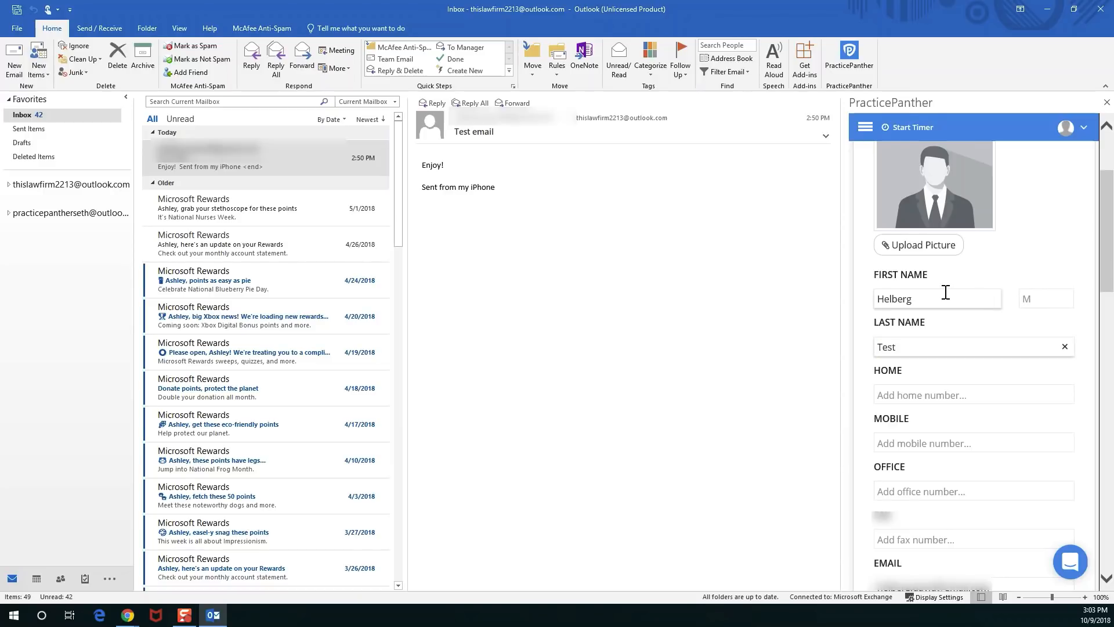
scroll("down", 3)
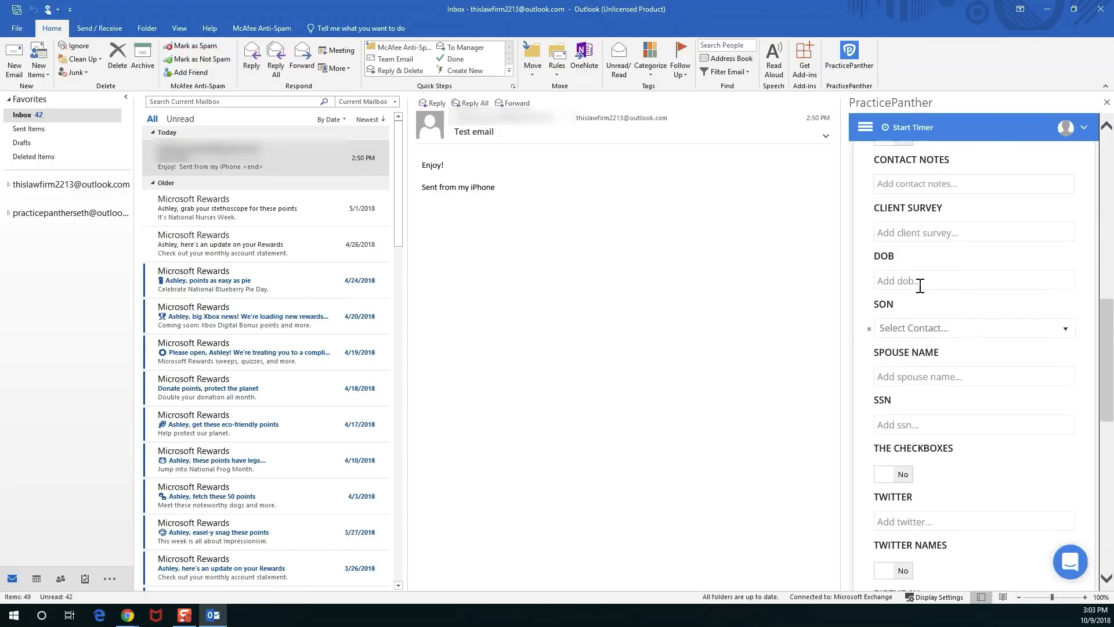
scroll("down", 3)
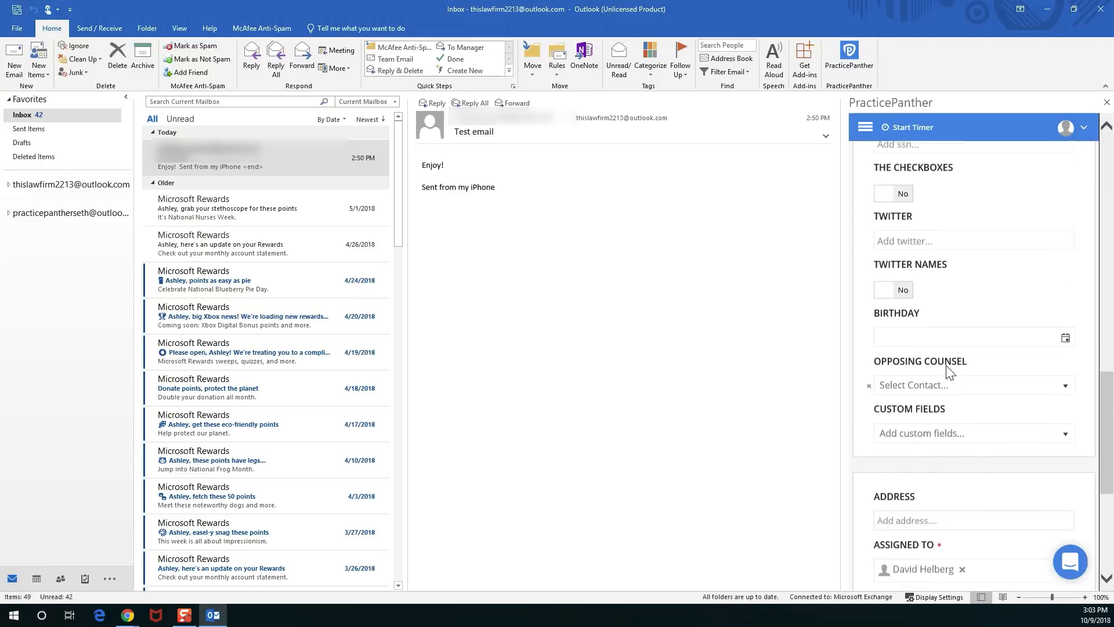
left_click(971, 433)
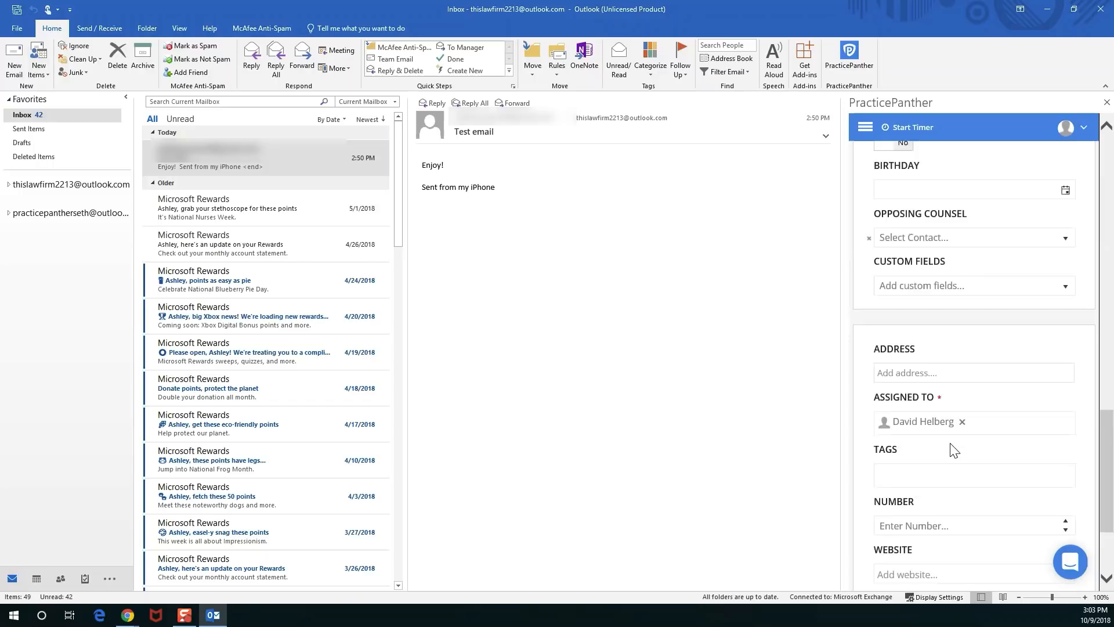
scroll("down", 3)
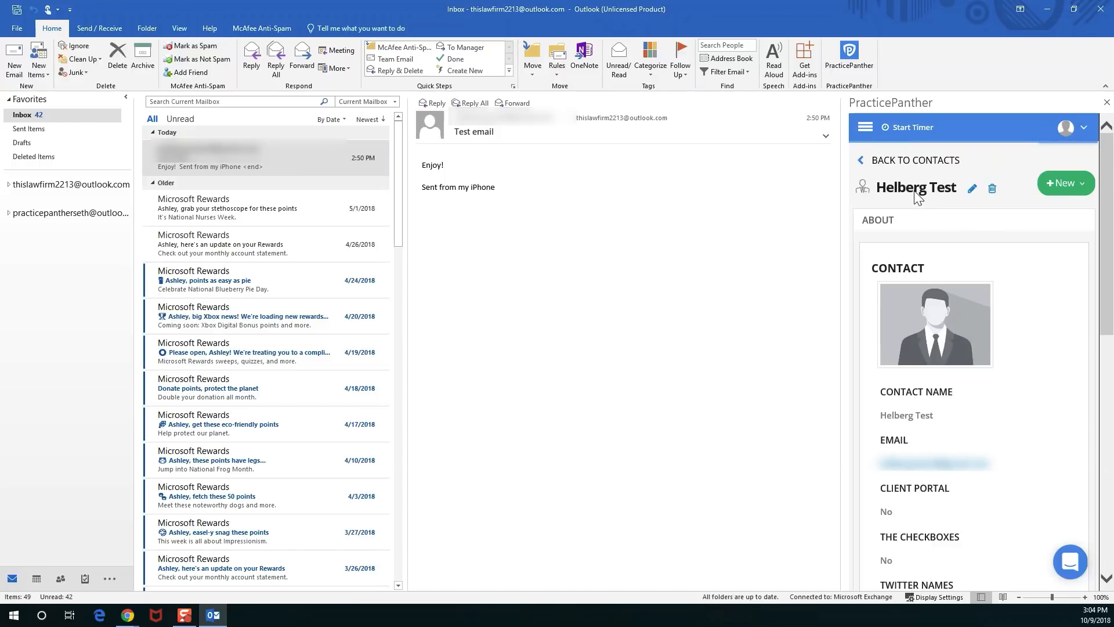
scroll("down", 3)
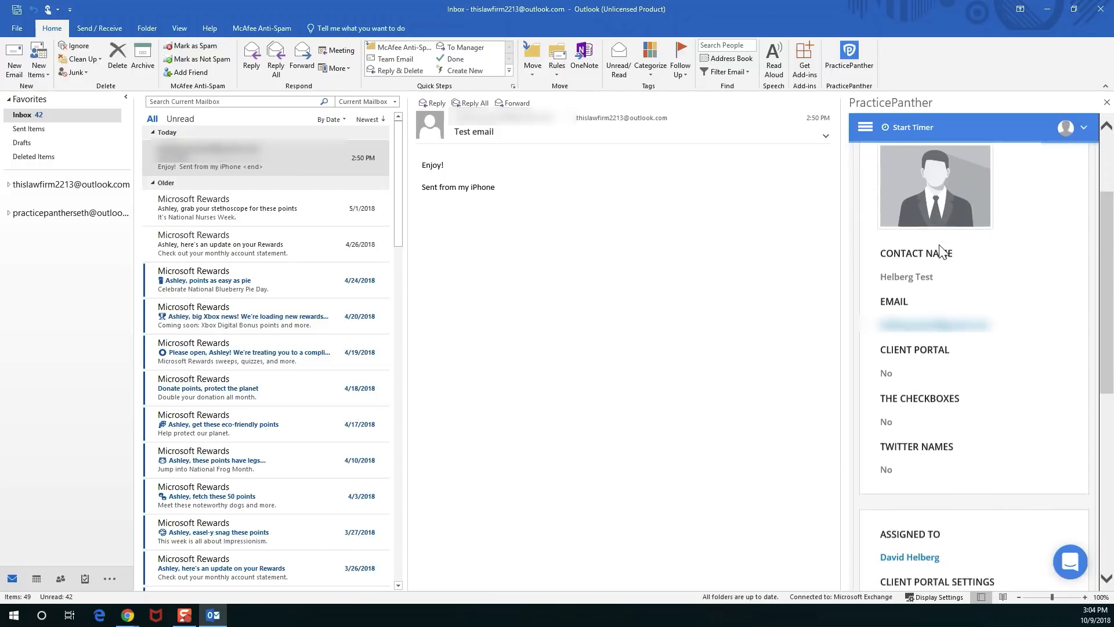
scroll("down", 3)
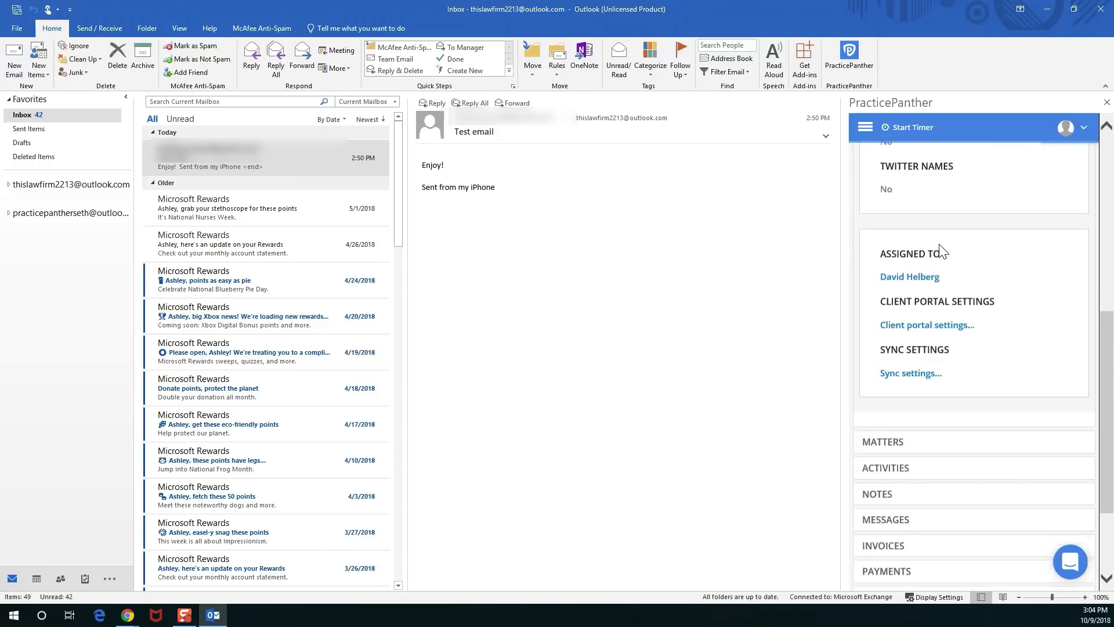
scroll("down", 3)
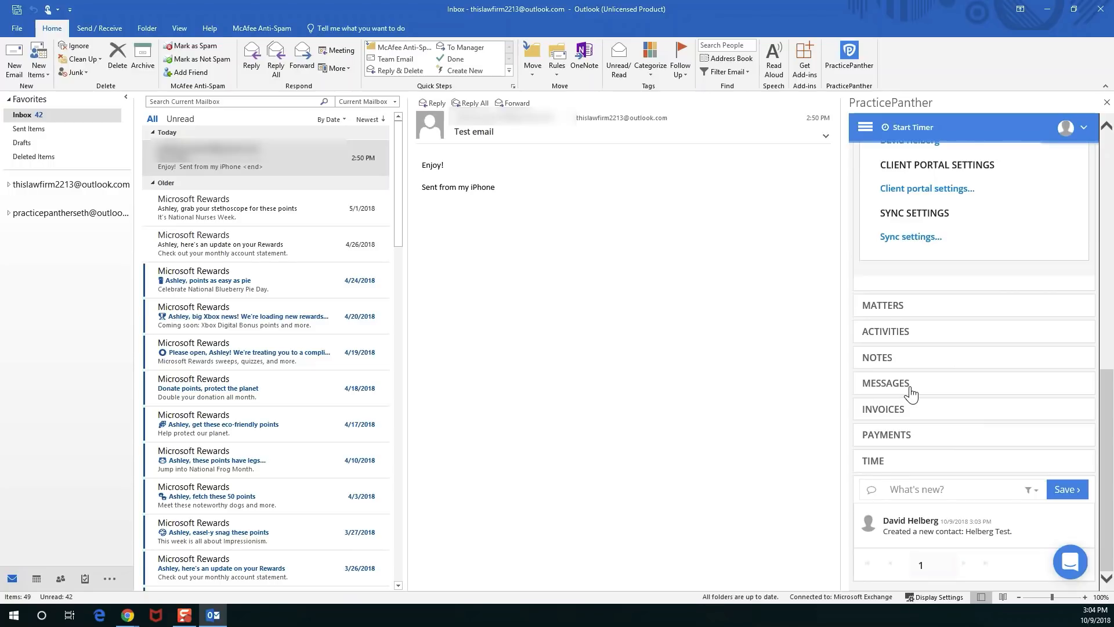
mouse_move(895, 339)
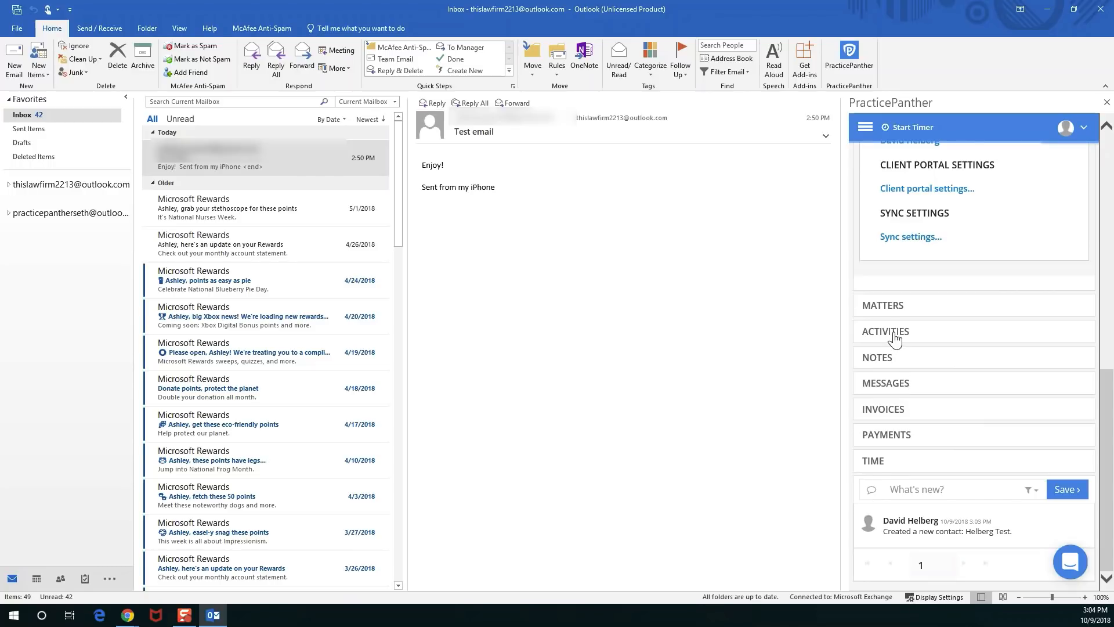
mouse_move(938, 434)
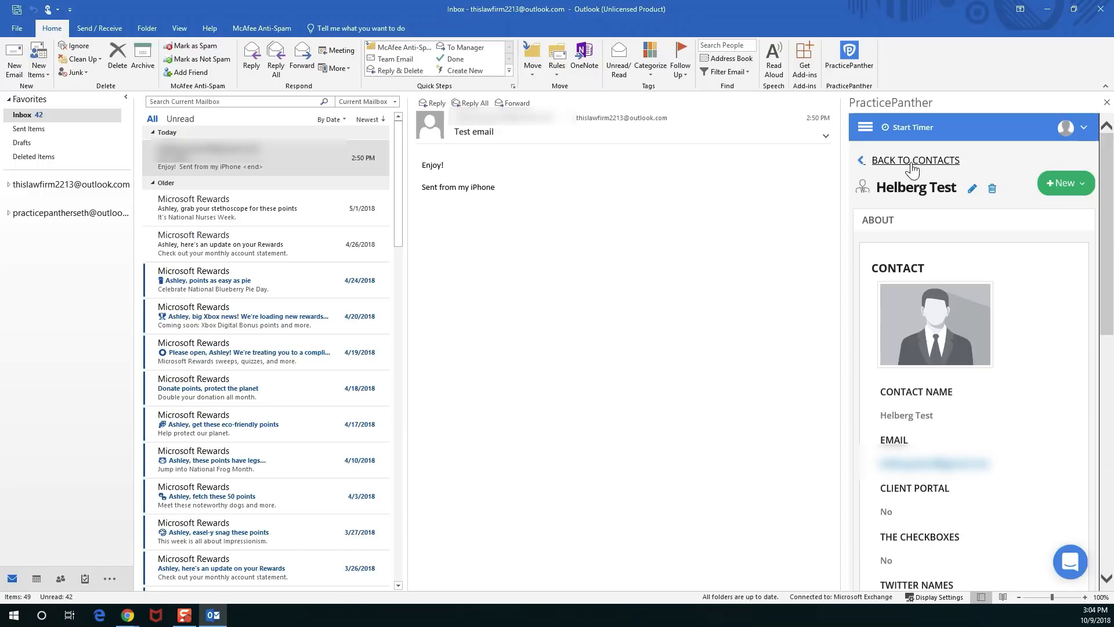
Go back to the contacts list and open Helberg Test under Found contacts.
left_click(915, 160)
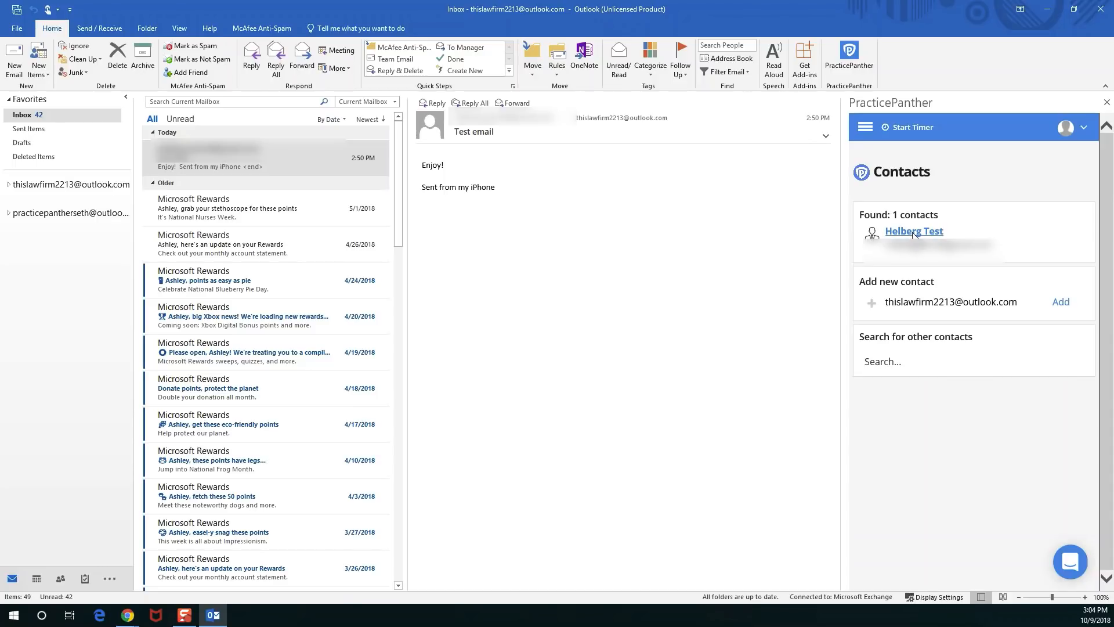
mouse_move(916, 236)
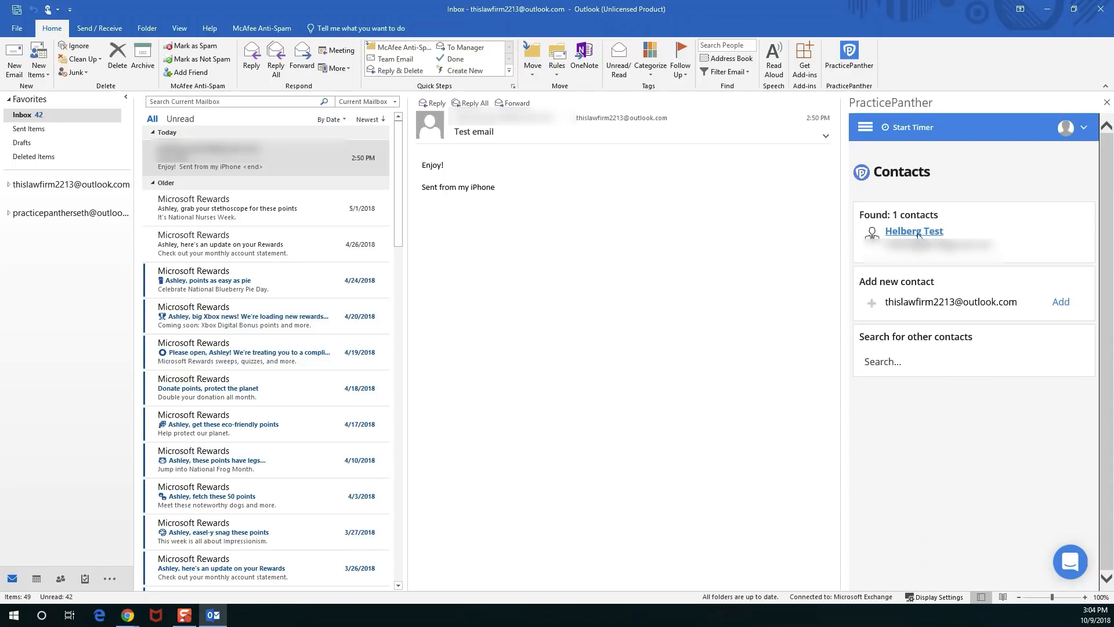
left_click(913, 231)
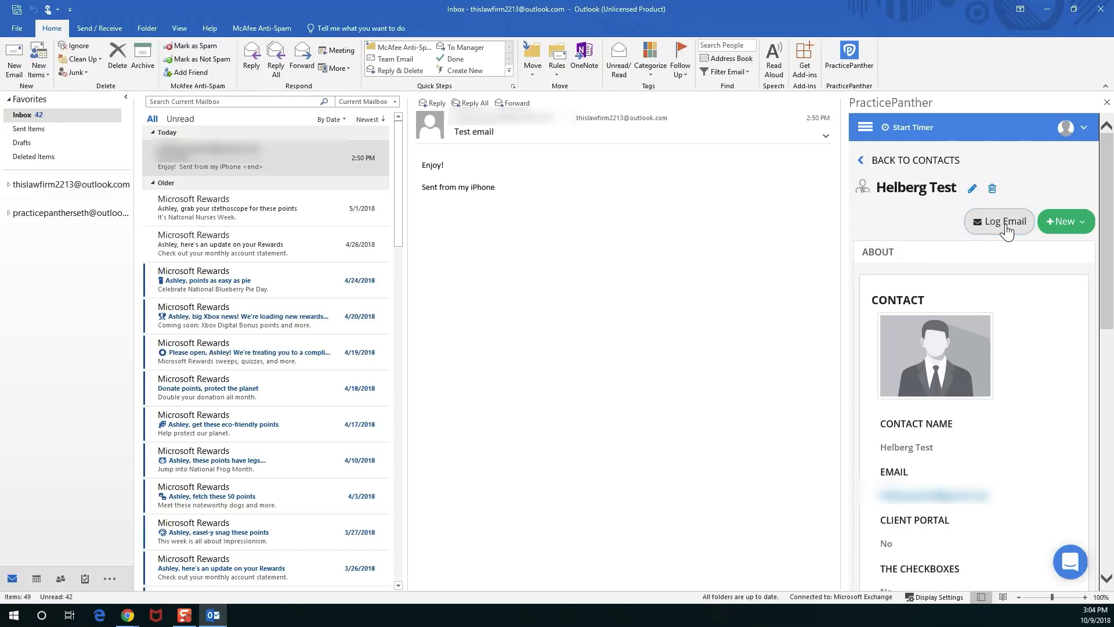
Log the Test email to Helberg Test and confirm the new email activity in the feed.
left_click(999, 221)
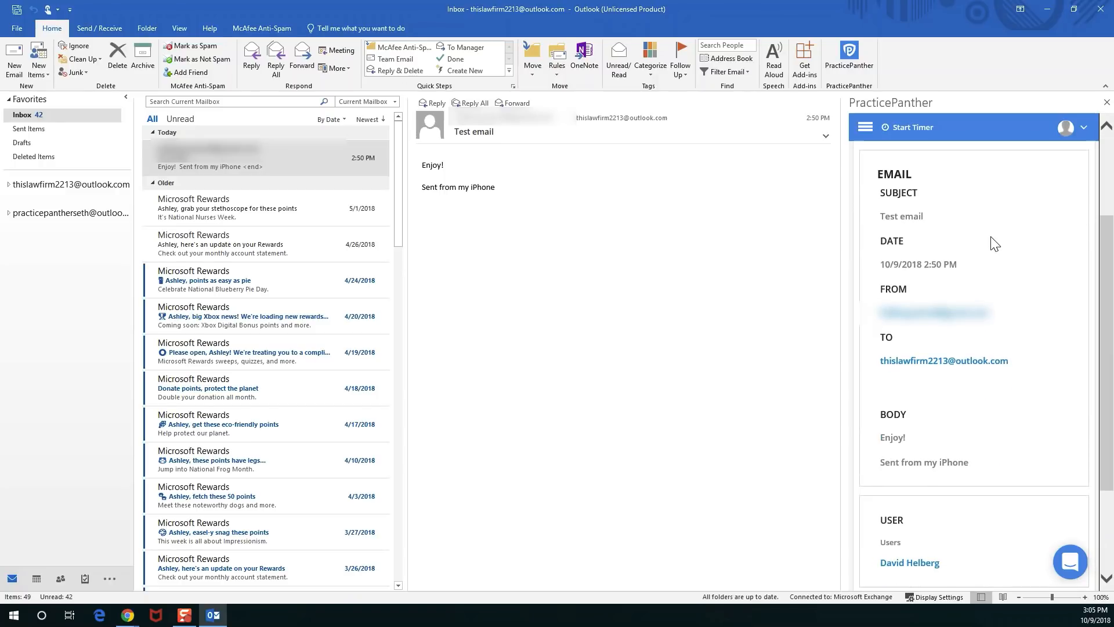
scroll("down", 3)
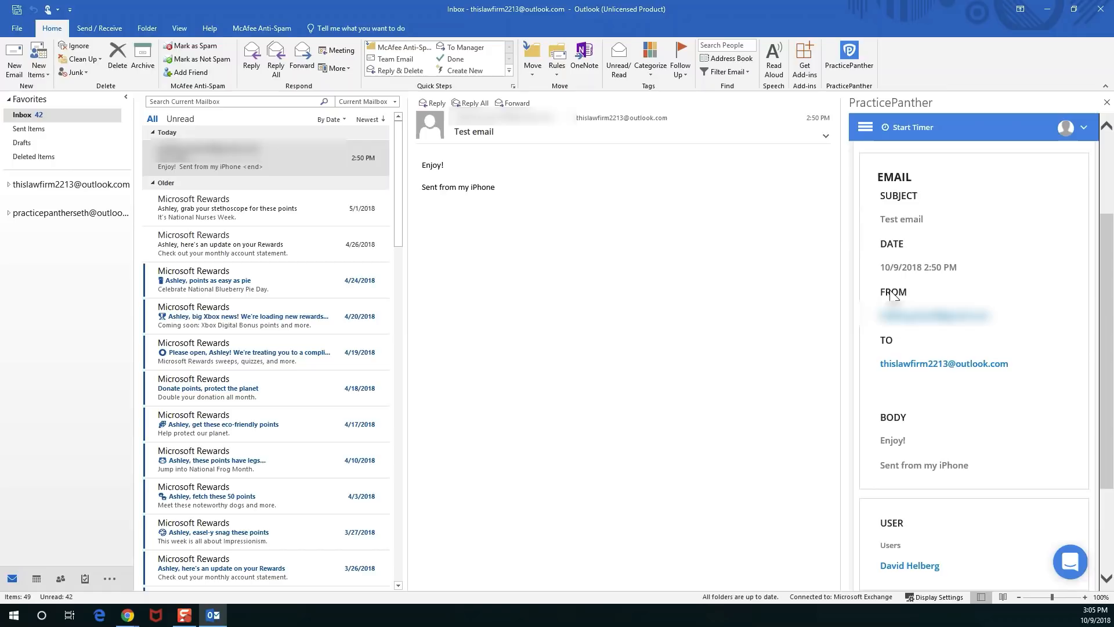
mouse_move(897, 413)
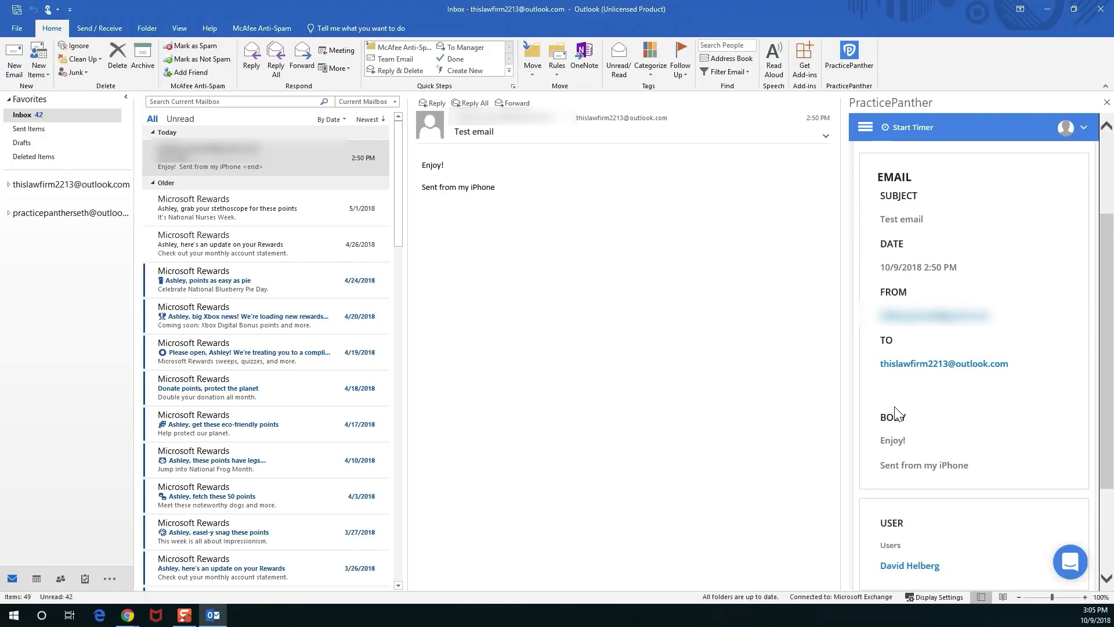
mouse_move(723, 300)
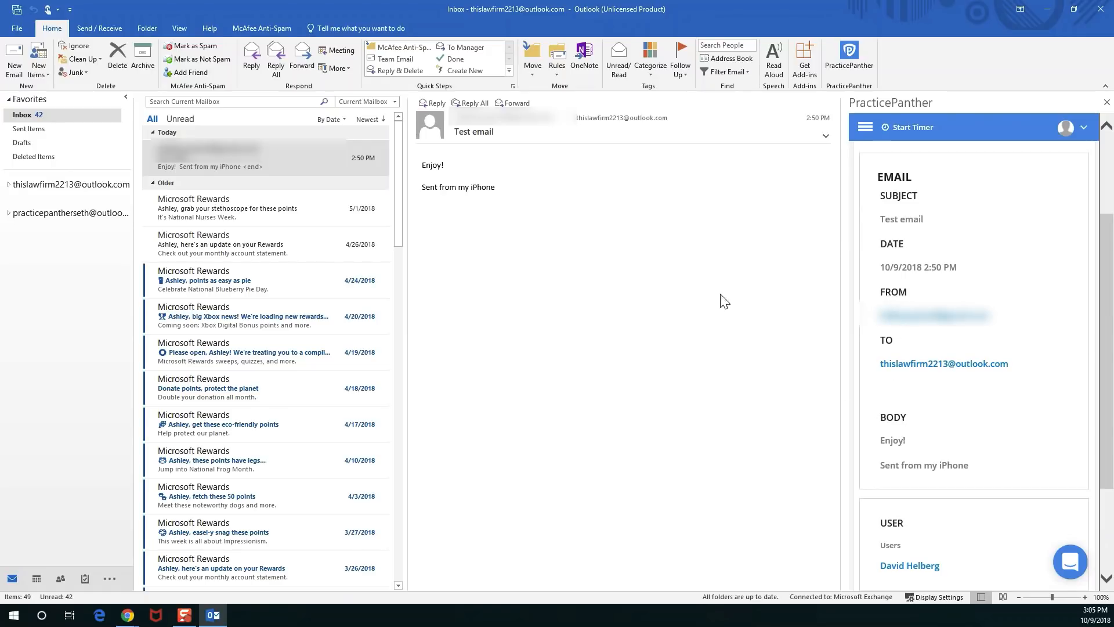
scroll("down", 3)
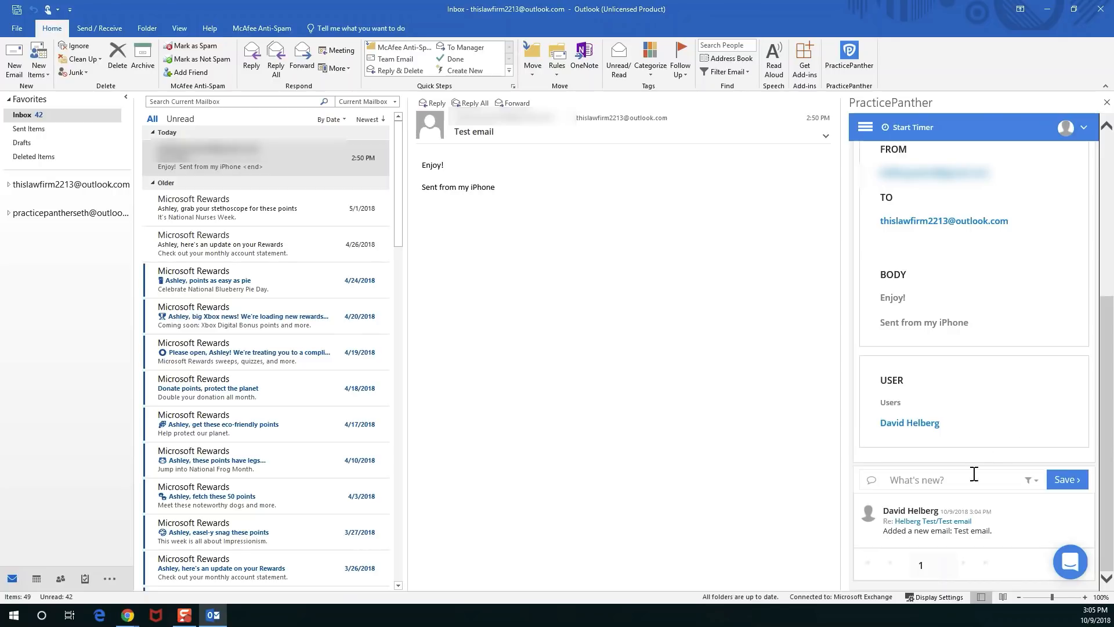
mouse_move(943, 387)
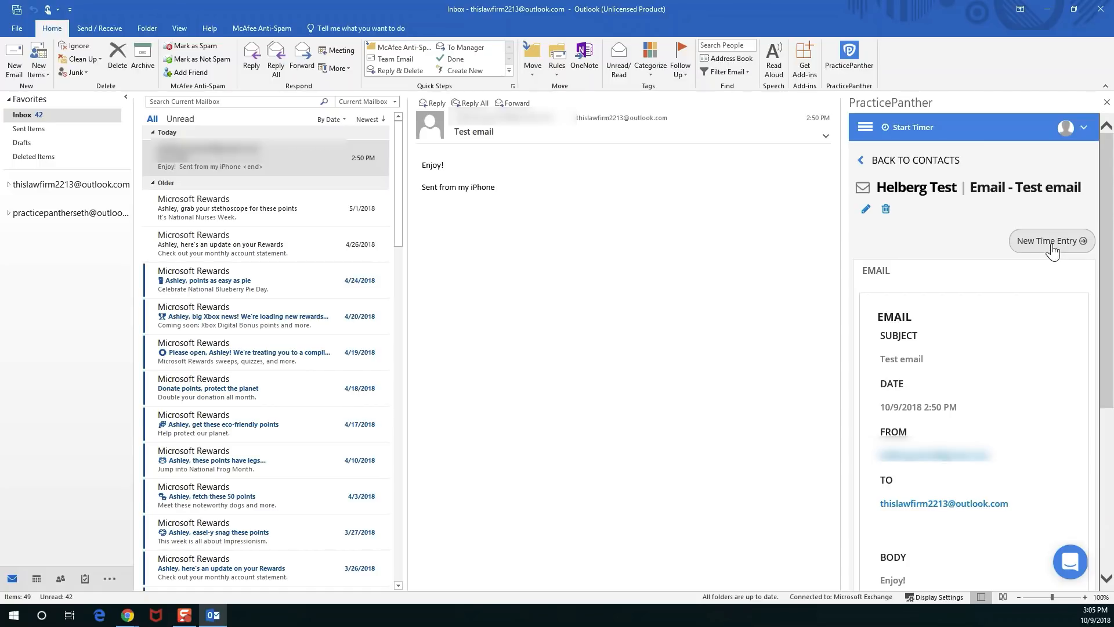
Start a time entry for the logged email and choose + New Matter for it.
left_click(1052, 241)
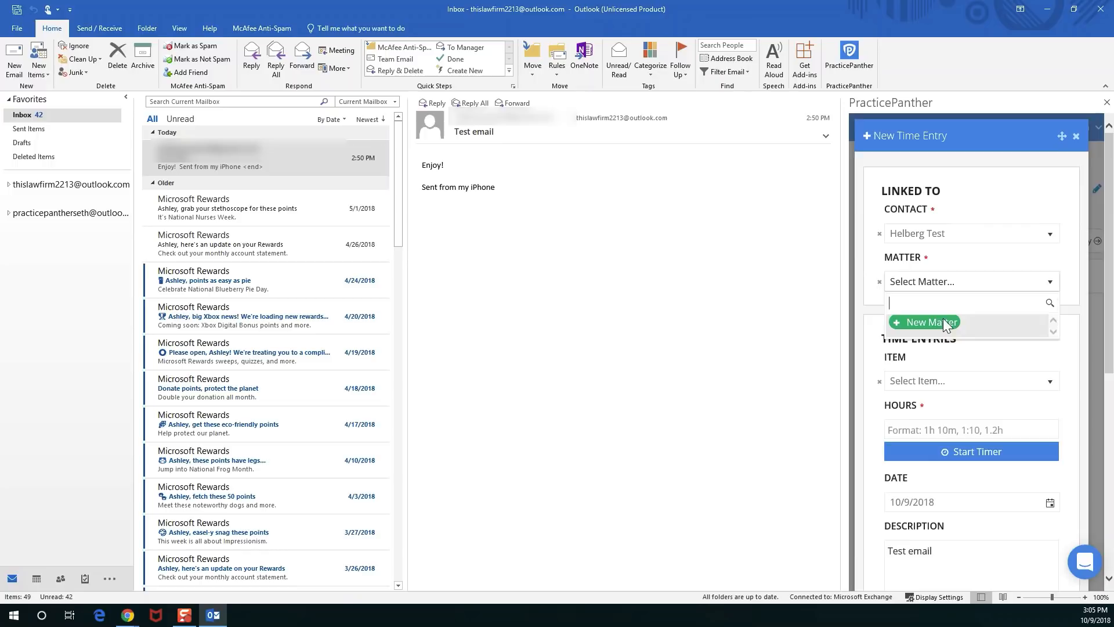
mouse_move(1012, 345)
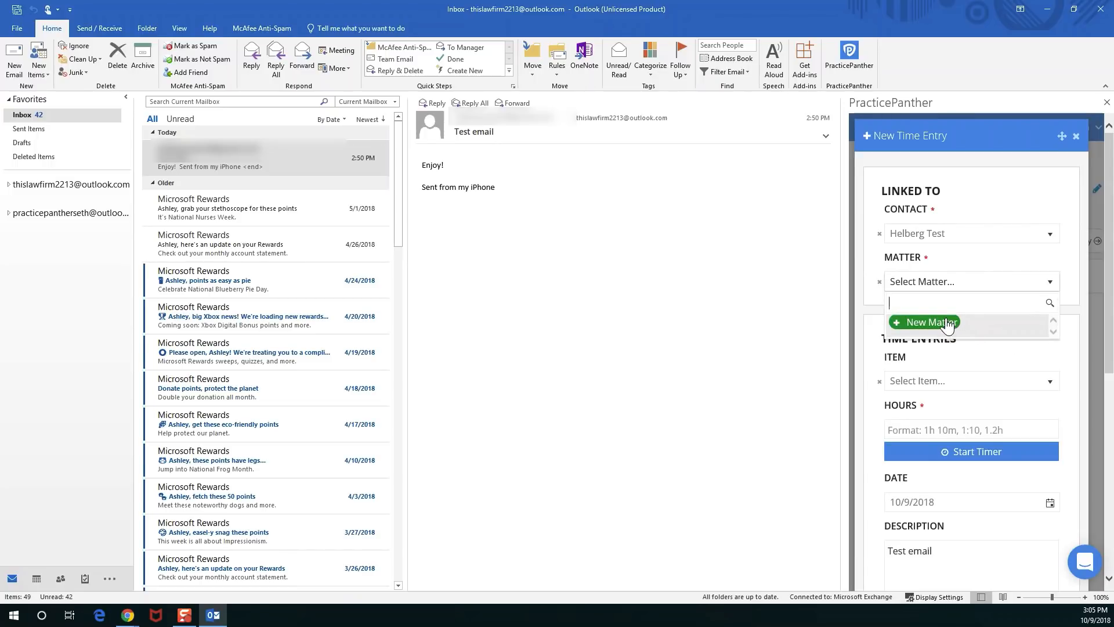
left_click(929, 322)
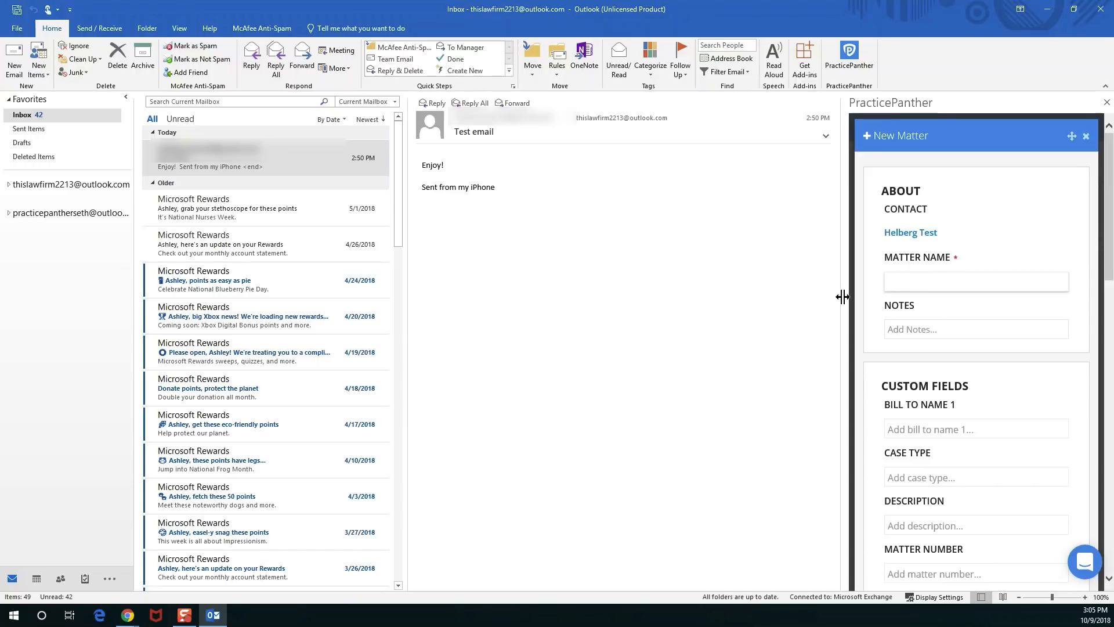
Name the matter 'Helberg vs outlook' and save the New Matter form.
type("Helberg vs outlook")
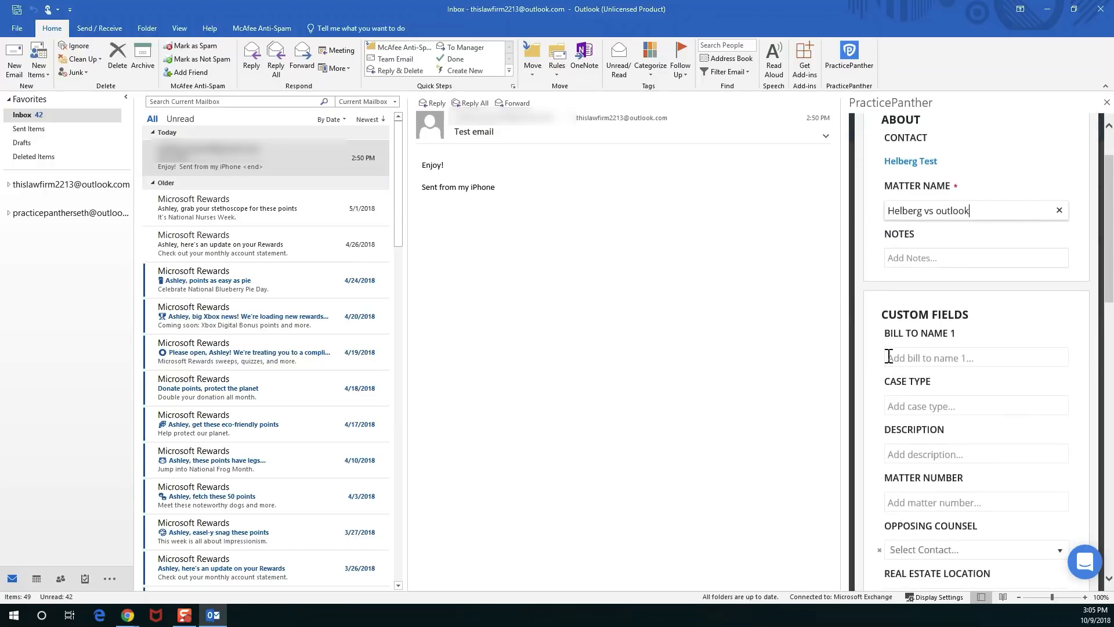
scroll("down", 3)
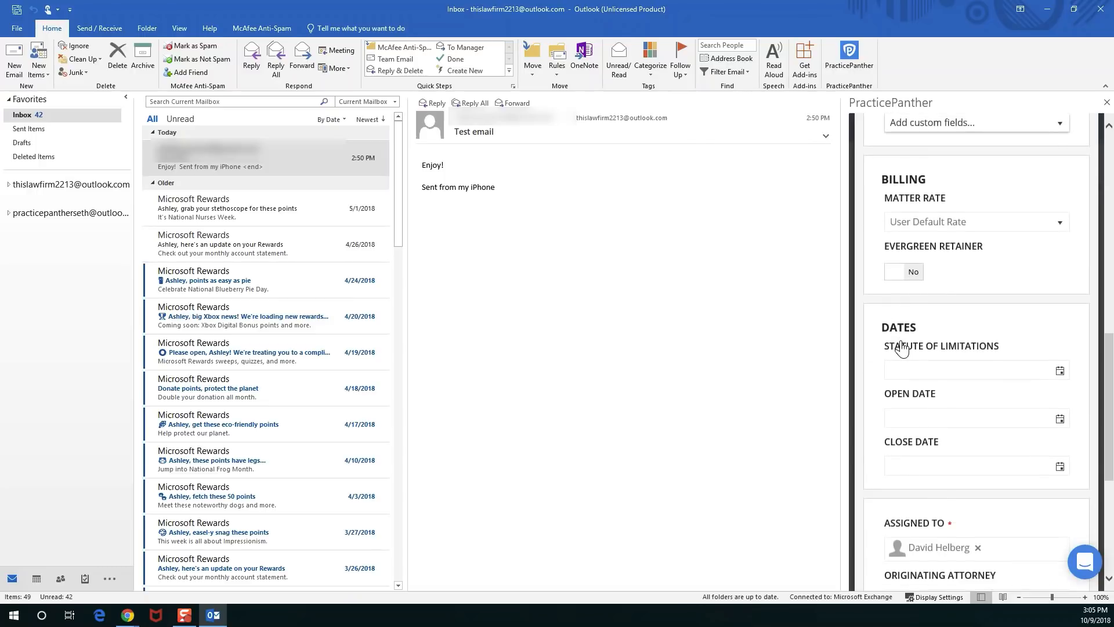
scroll("down", 3)
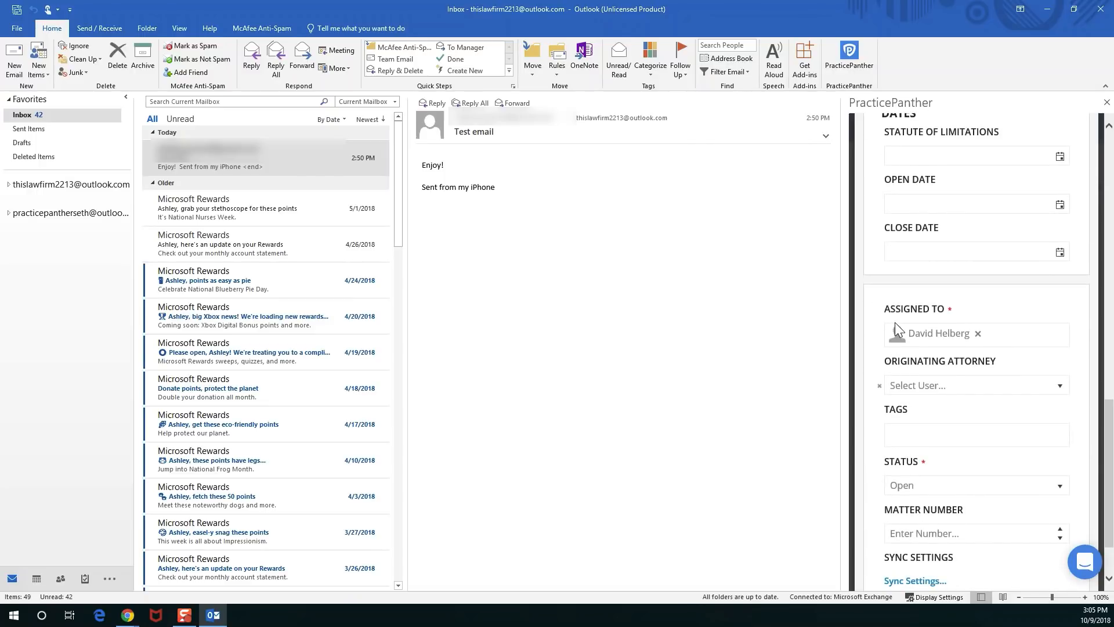
scroll("down", 3)
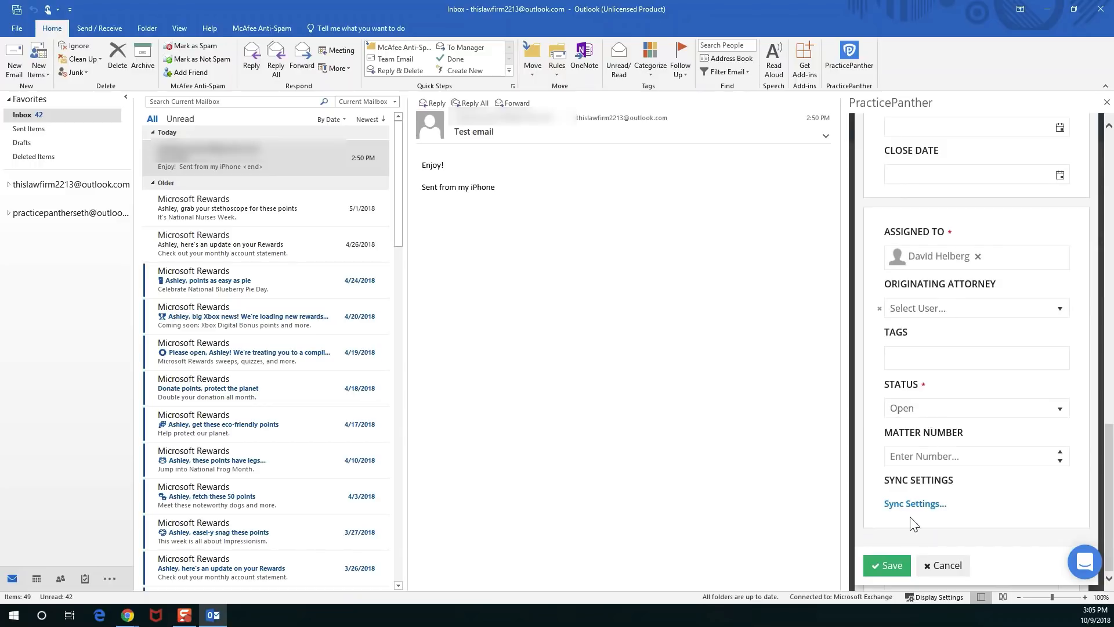
mouse_move(814, 491)
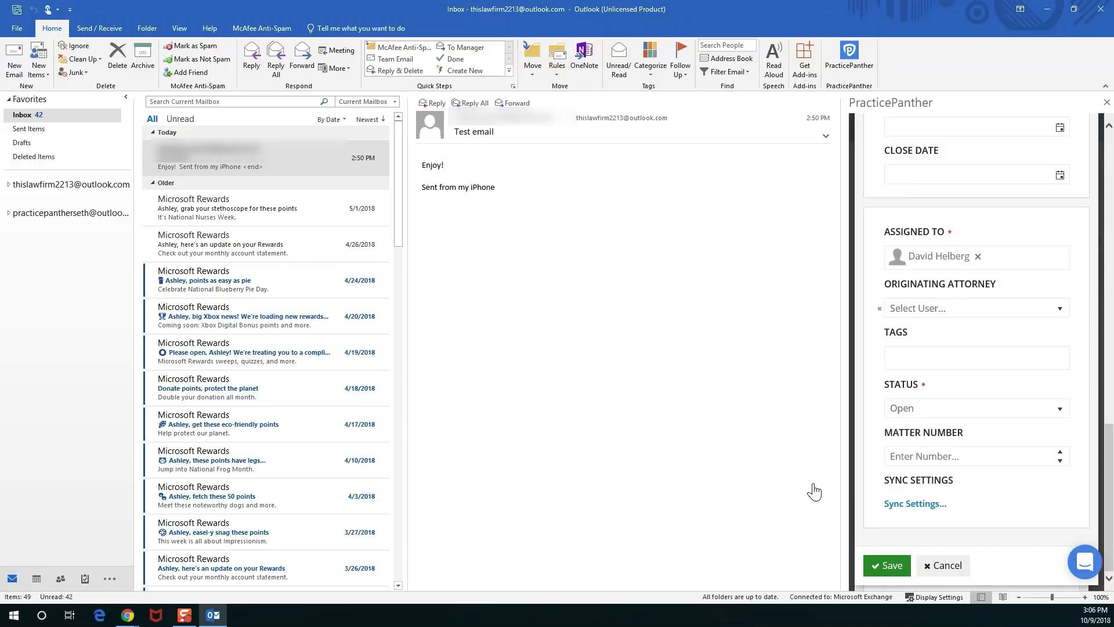
left_click(886, 565)
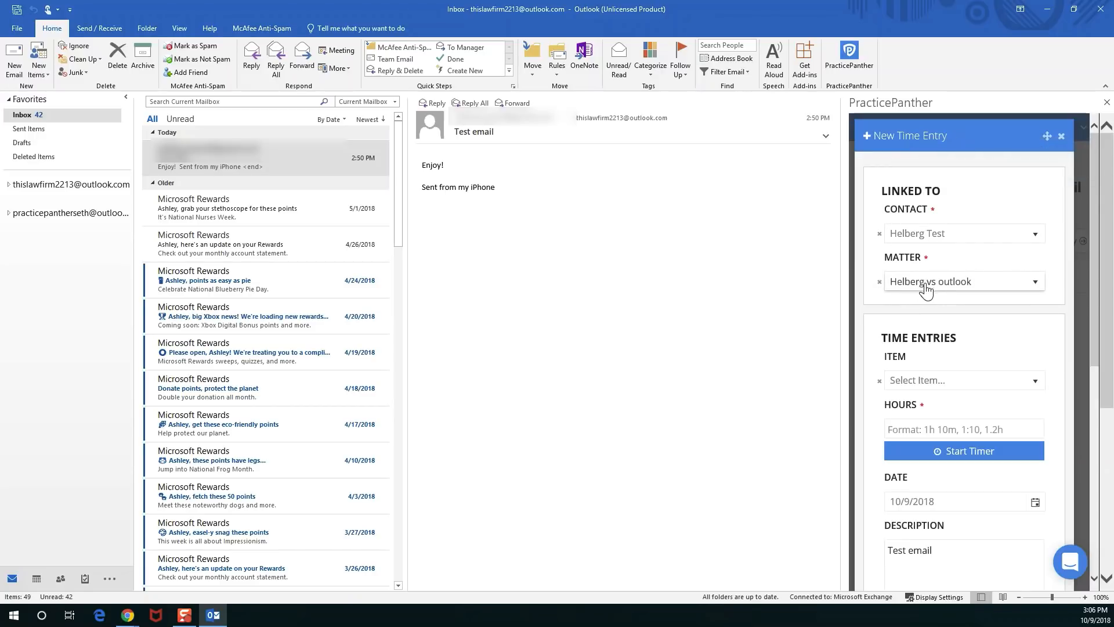
Set the Communicate billable item, 0.5 hours and Test email description, then save the entry.
left_click(959, 379)
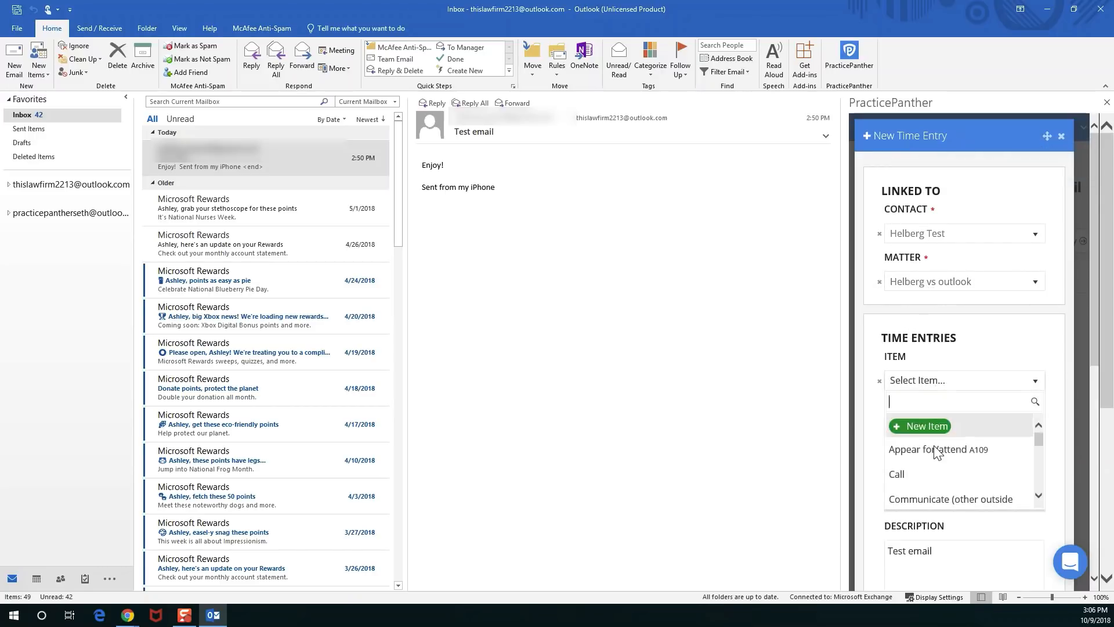
left_click(949, 498)
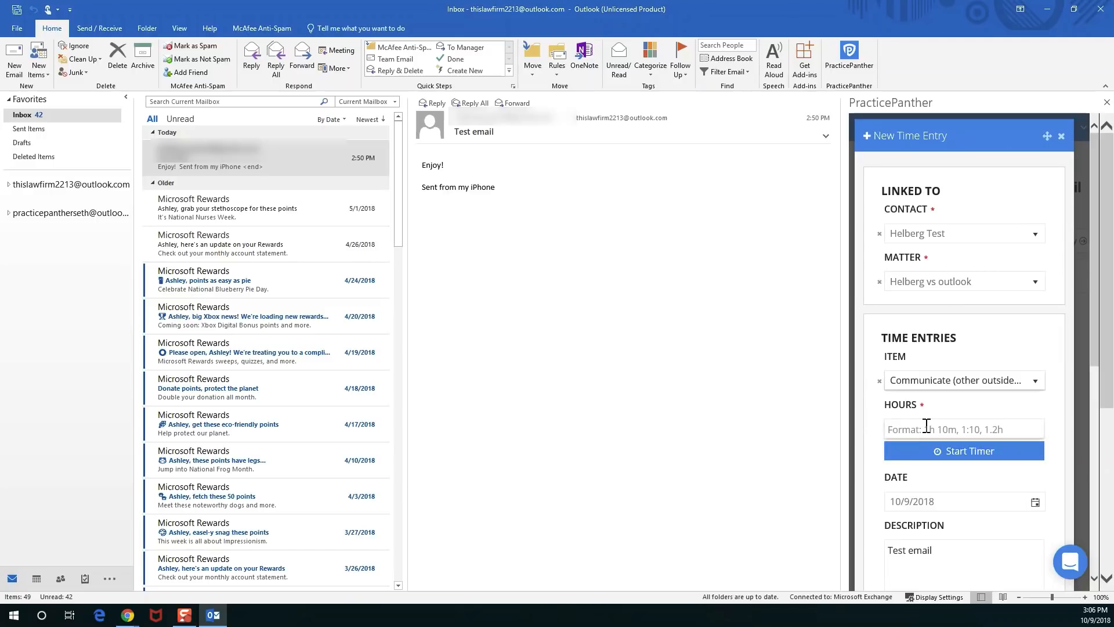
left_click(959, 429)
type("0.5h")
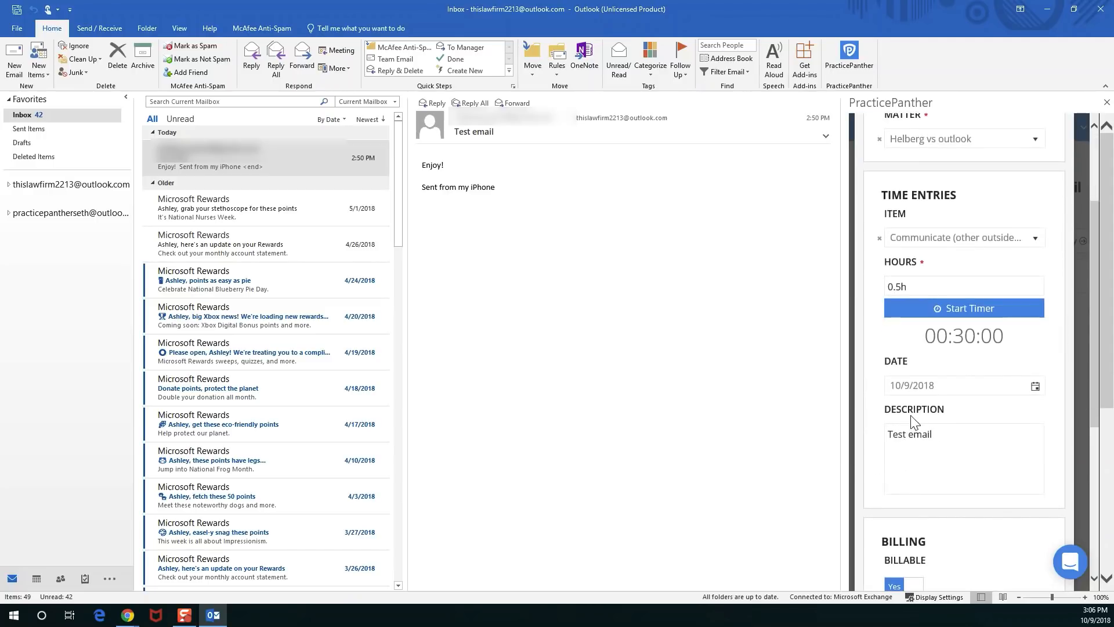
scroll("down", 3)
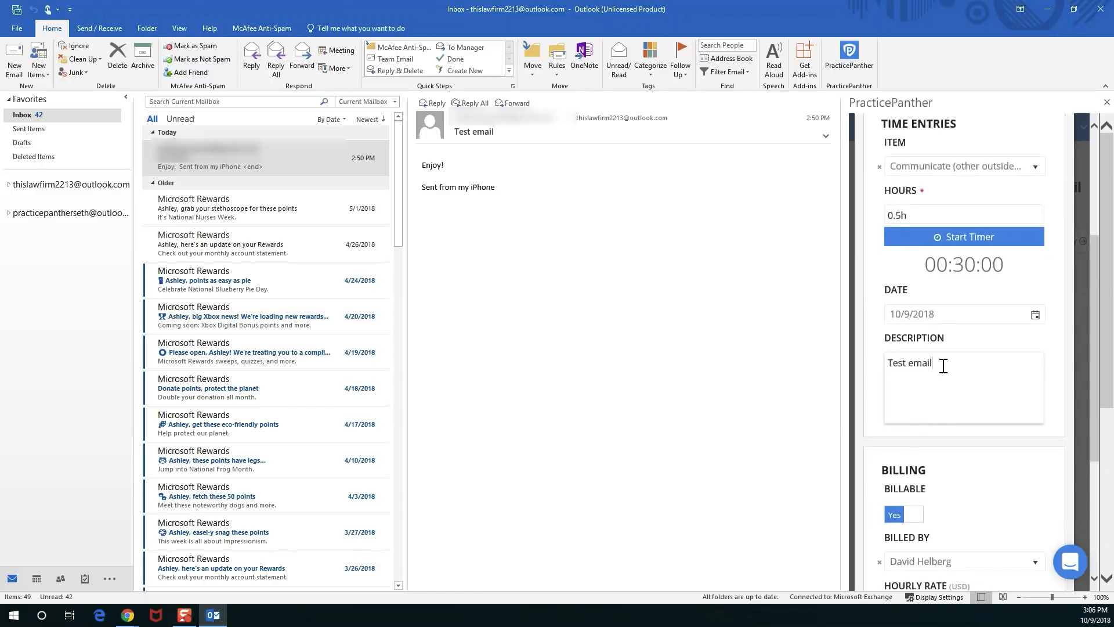
double_click(908, 361)
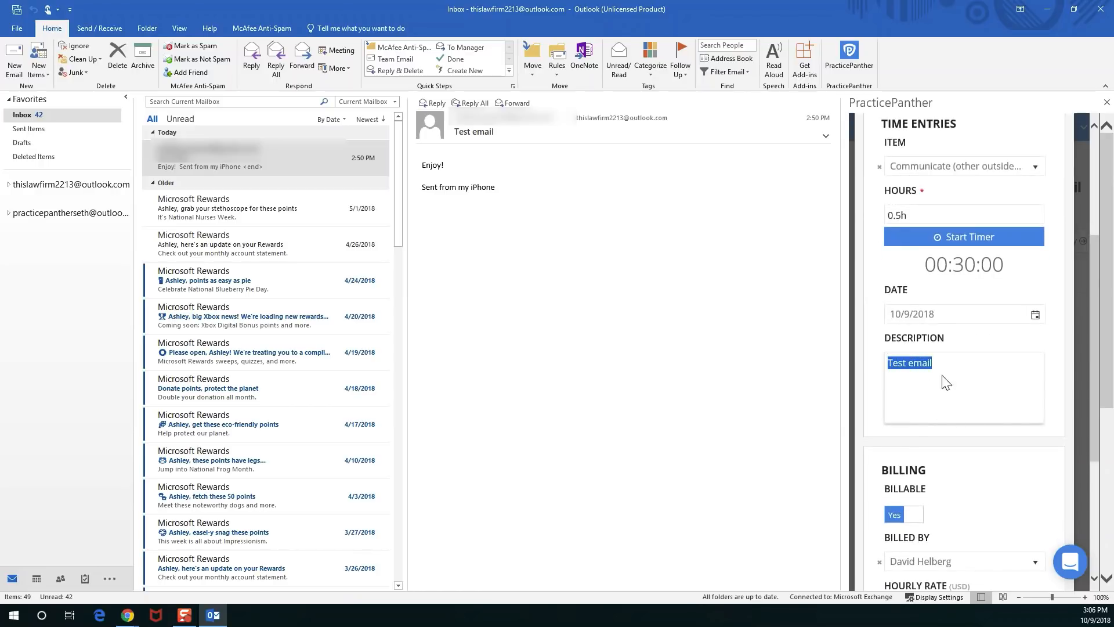
scroll("down", 3)
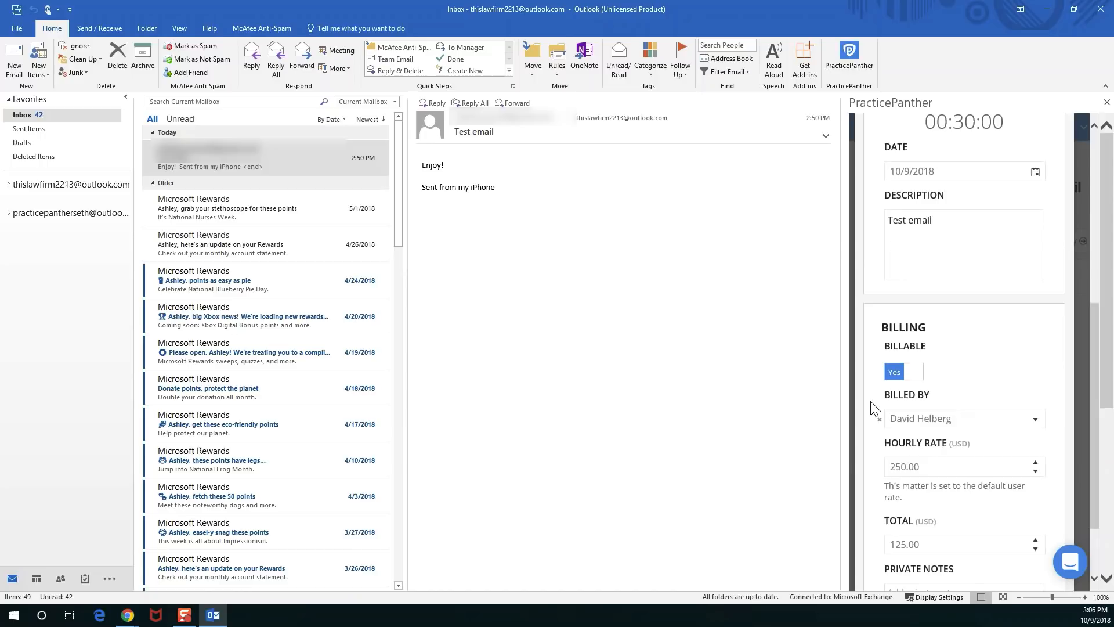
scroll("down", 3)
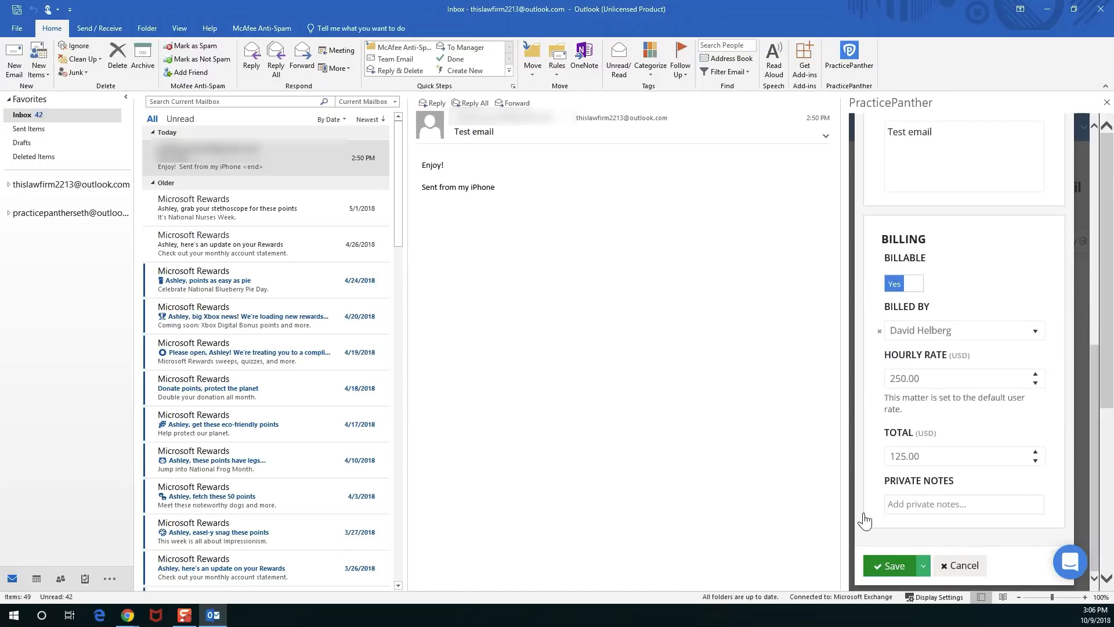
left_click(892, 564)
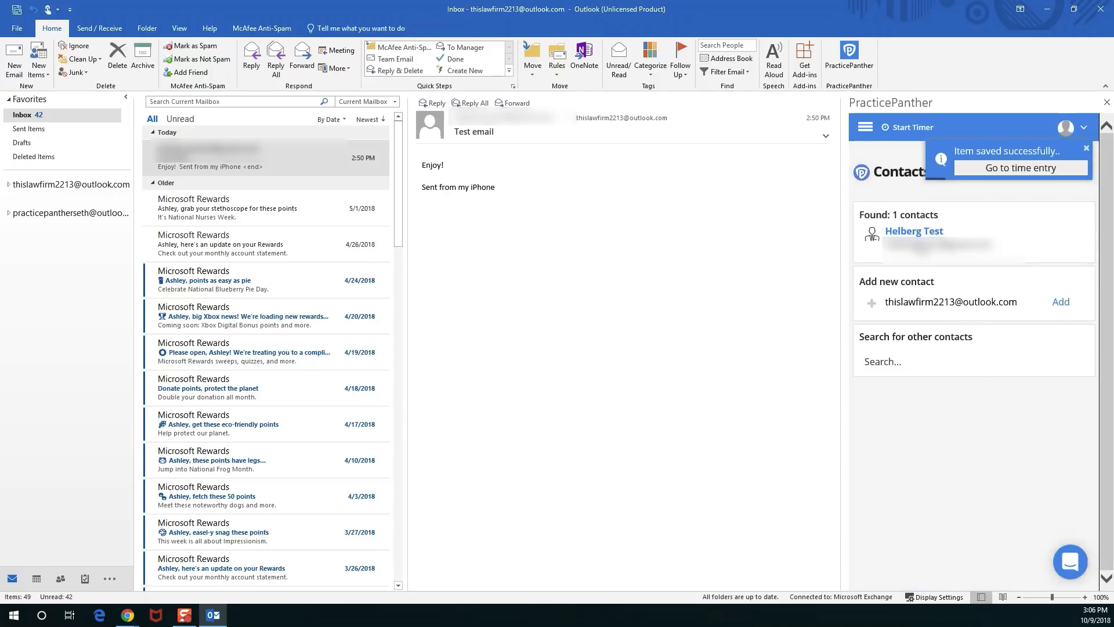
Open Helberg Test and expand its matters and activities to review the saved time entry.
left_click(913, 231)
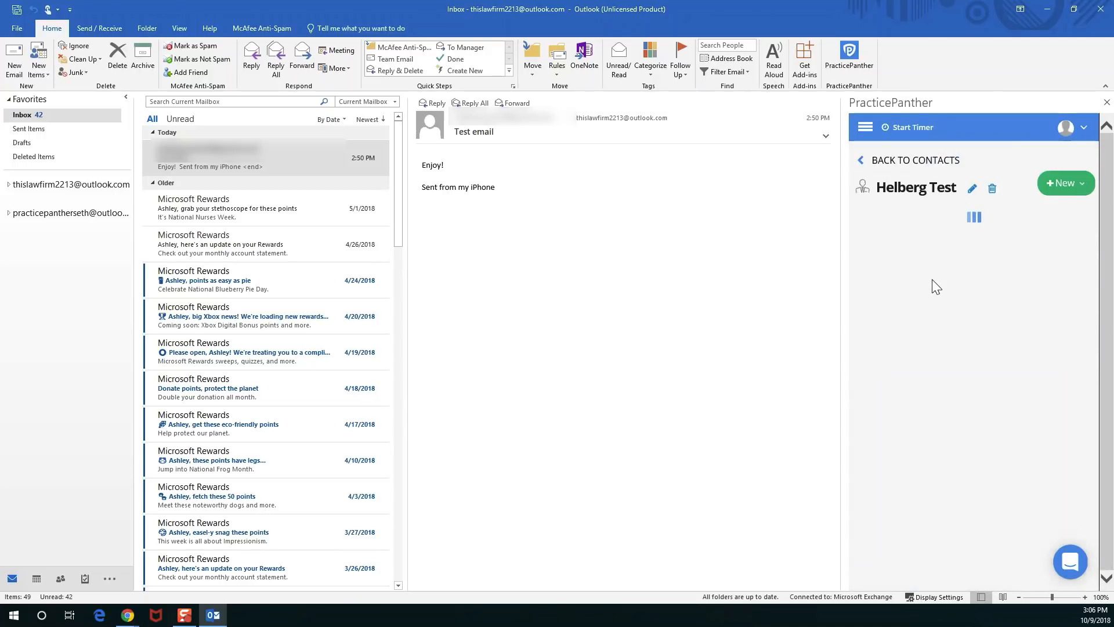
left_click(916, 187)
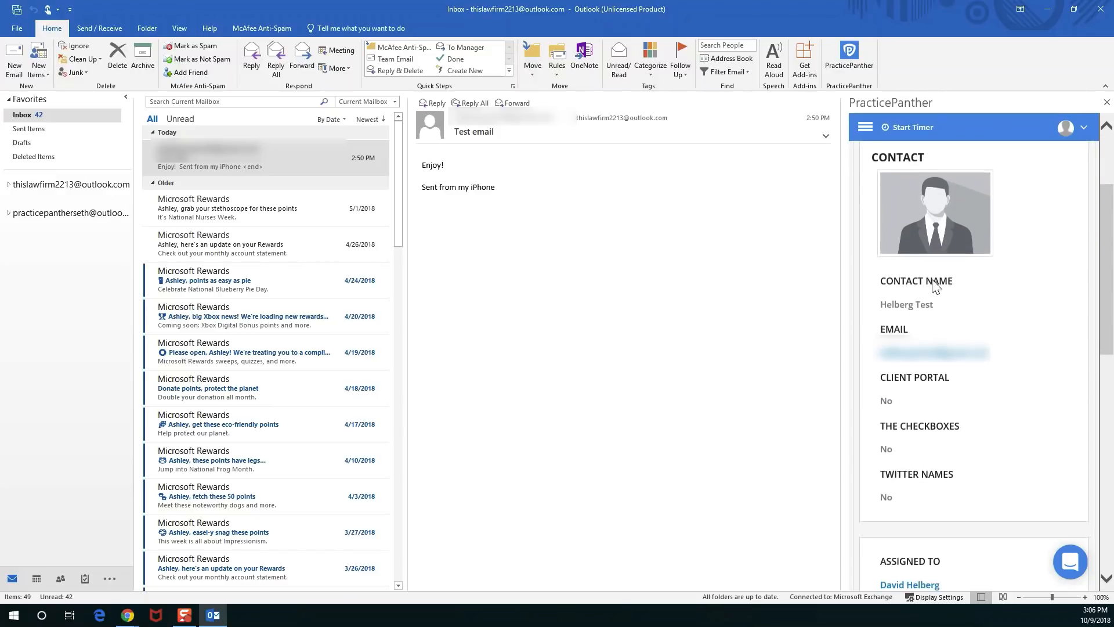
scroll("down", 3)
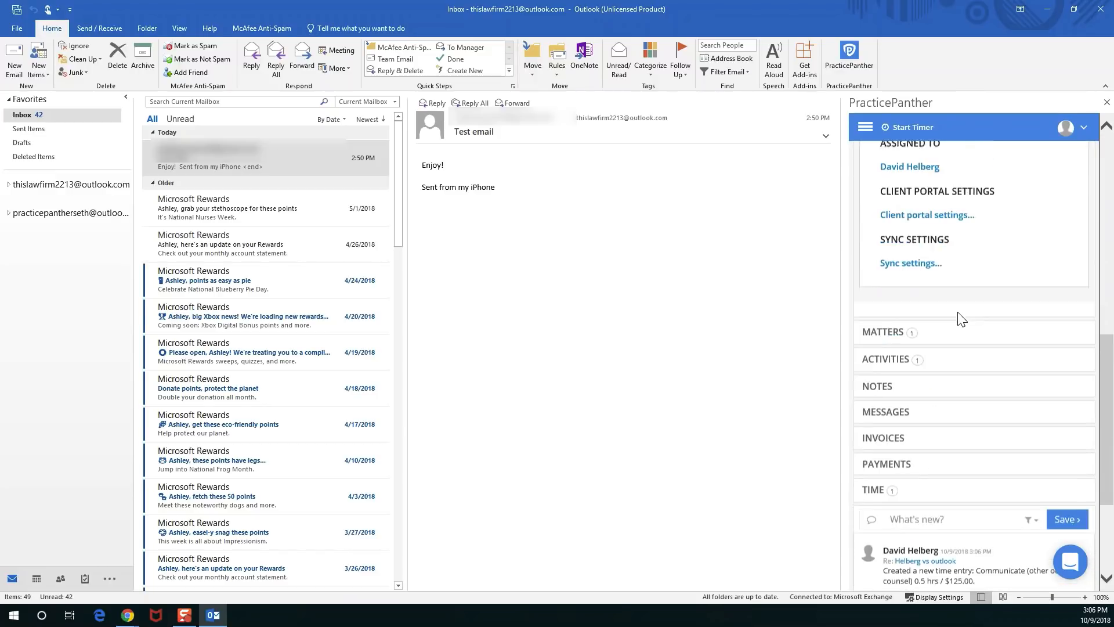
scroll("down", 3)
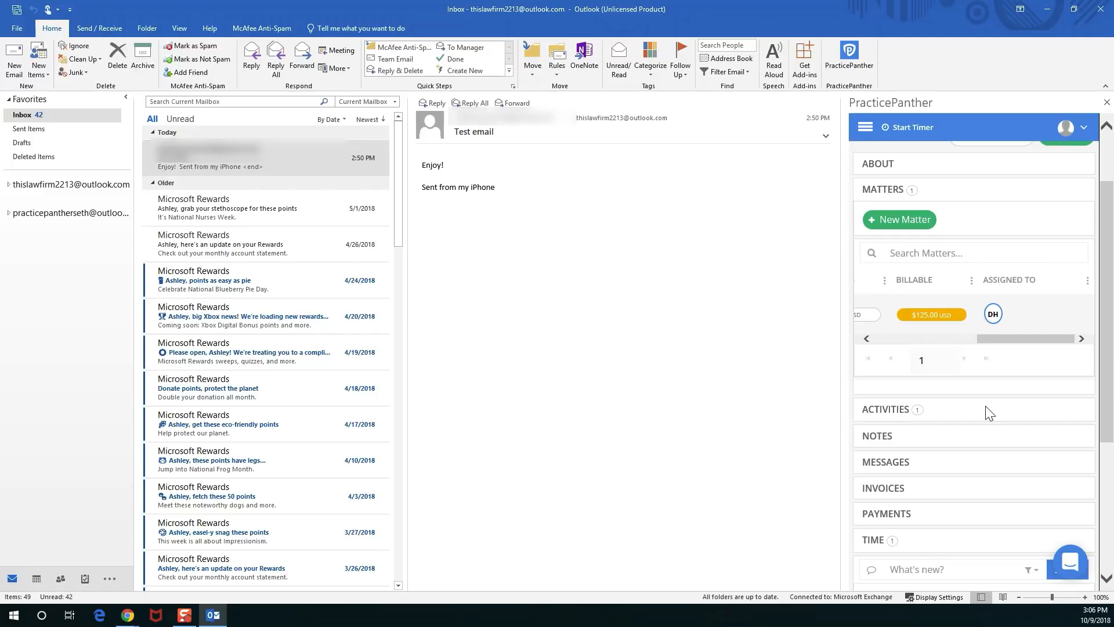
left_click(885, 409)
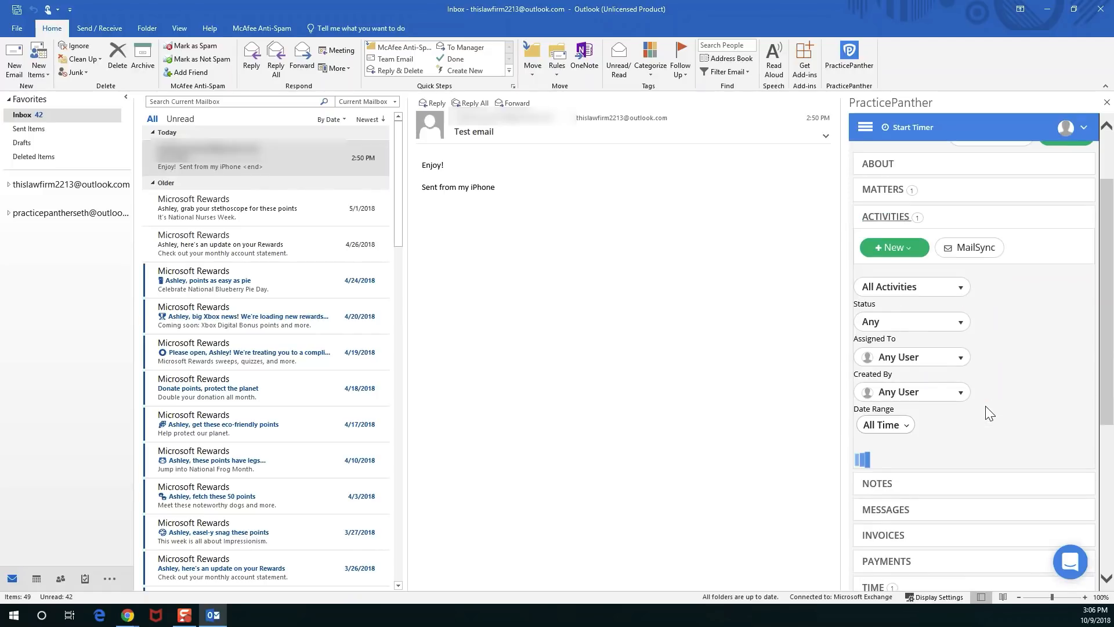
scroll("down", 3)
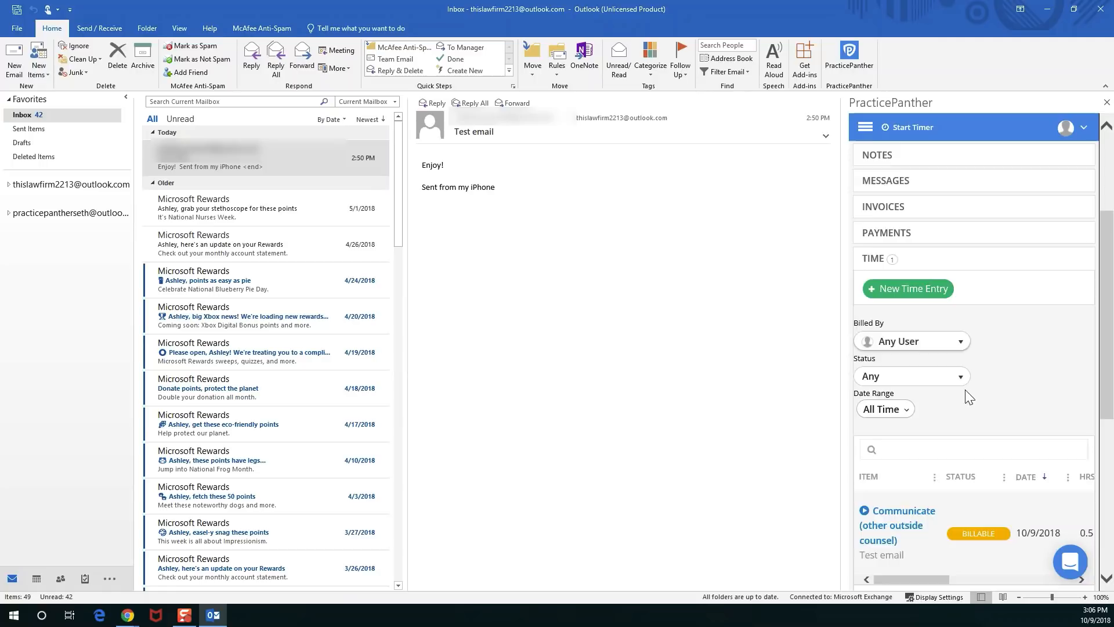
scroll("down", 3)
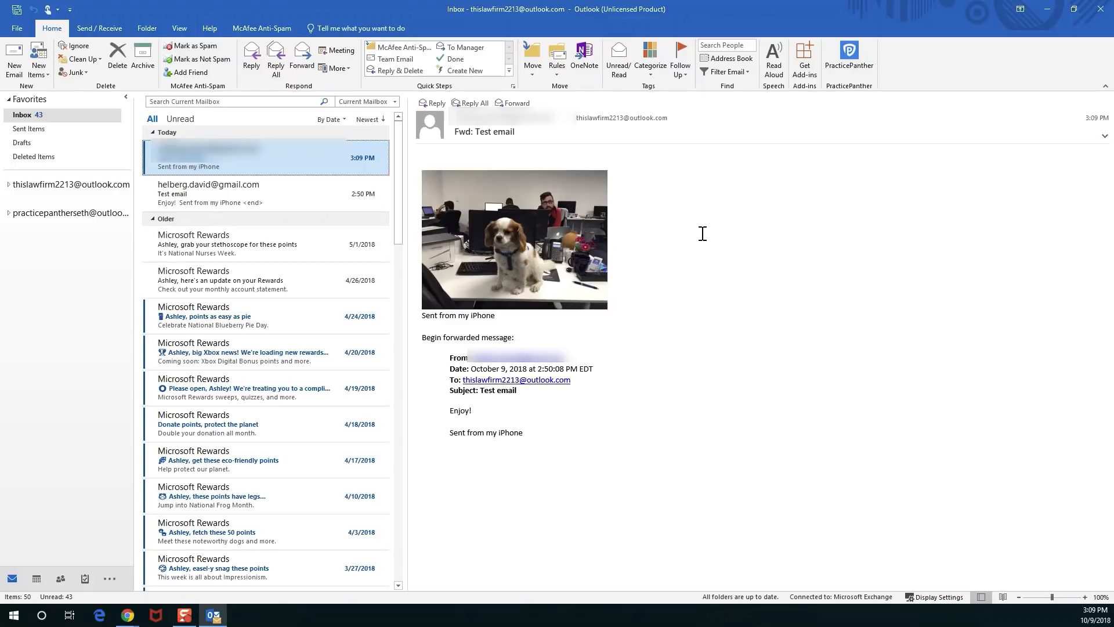
mouse_move(669, 246)
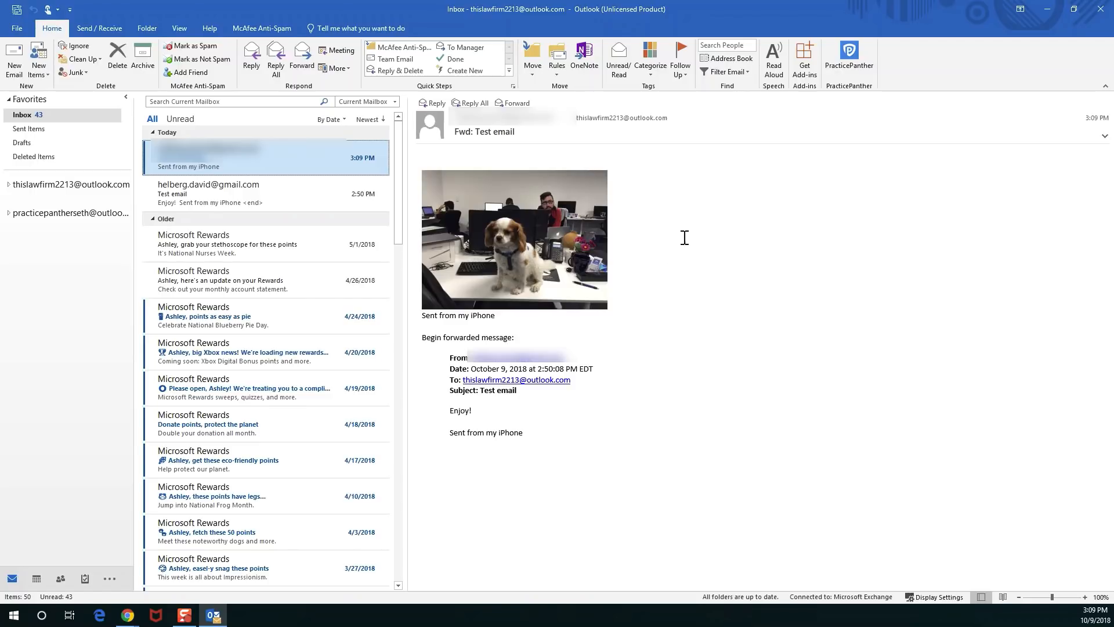
mouse_move(799, 191)
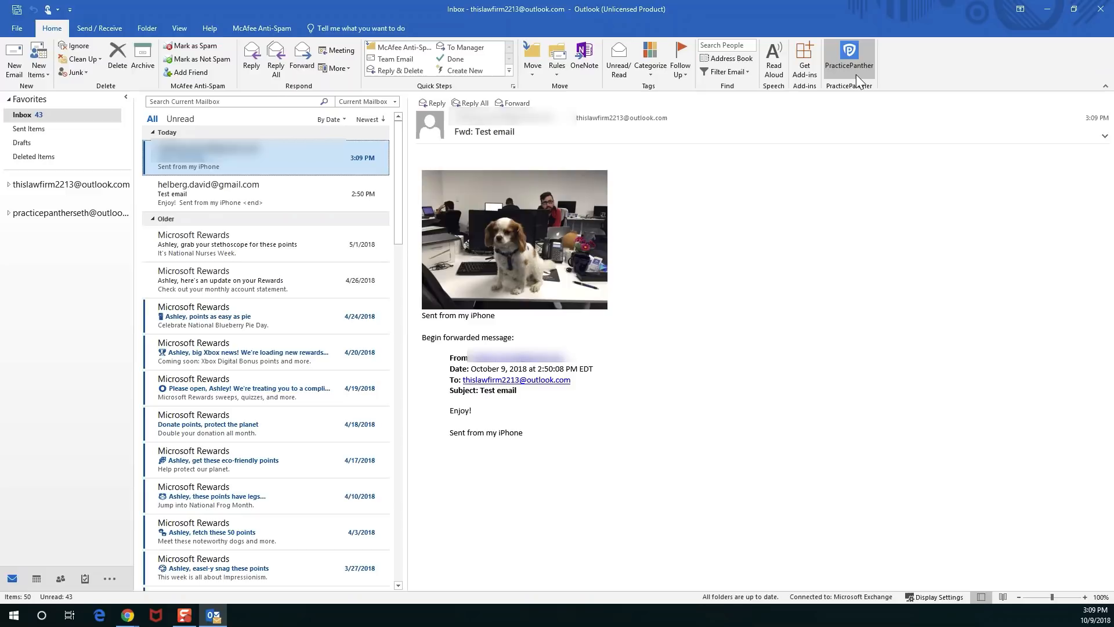
mouse_move(857, 66)
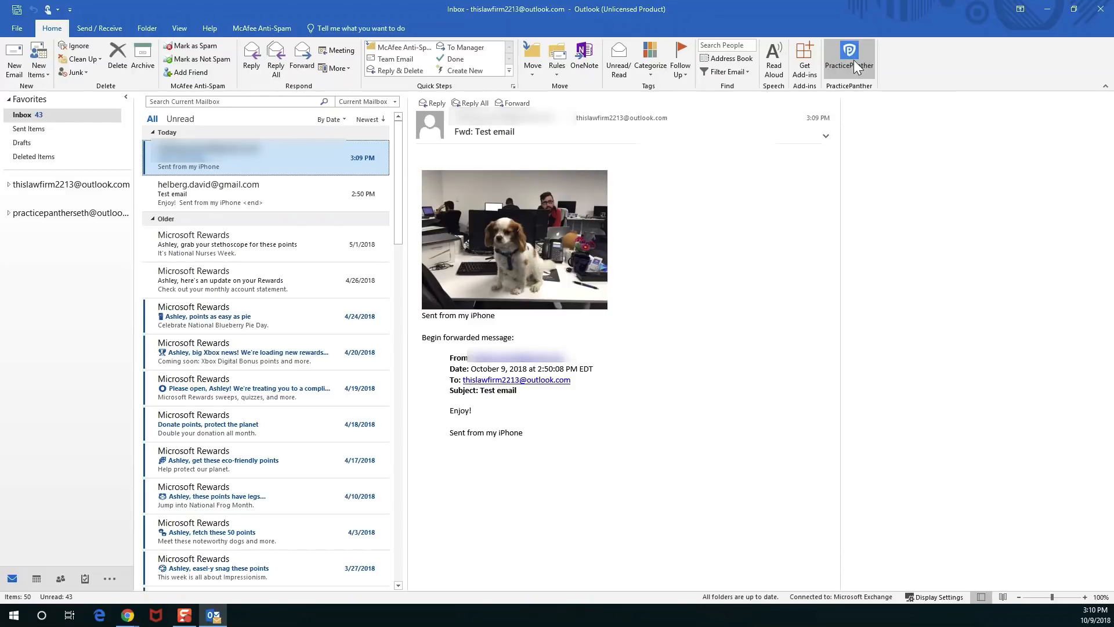
Launch PracticePanther on the 'Fwd: Test email' message to find its matching contact.
left_click(847, 60)
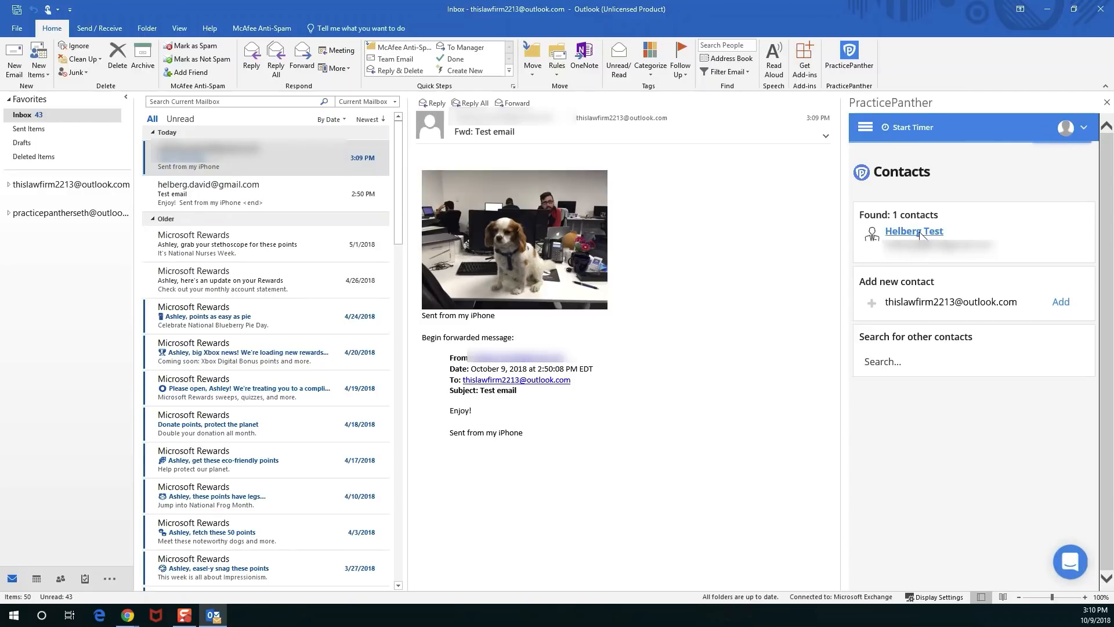
Log 'Fwd: Test email' to Helberg Test, uploading the image1.JPG attachment, and save.
left_click(914, 231)
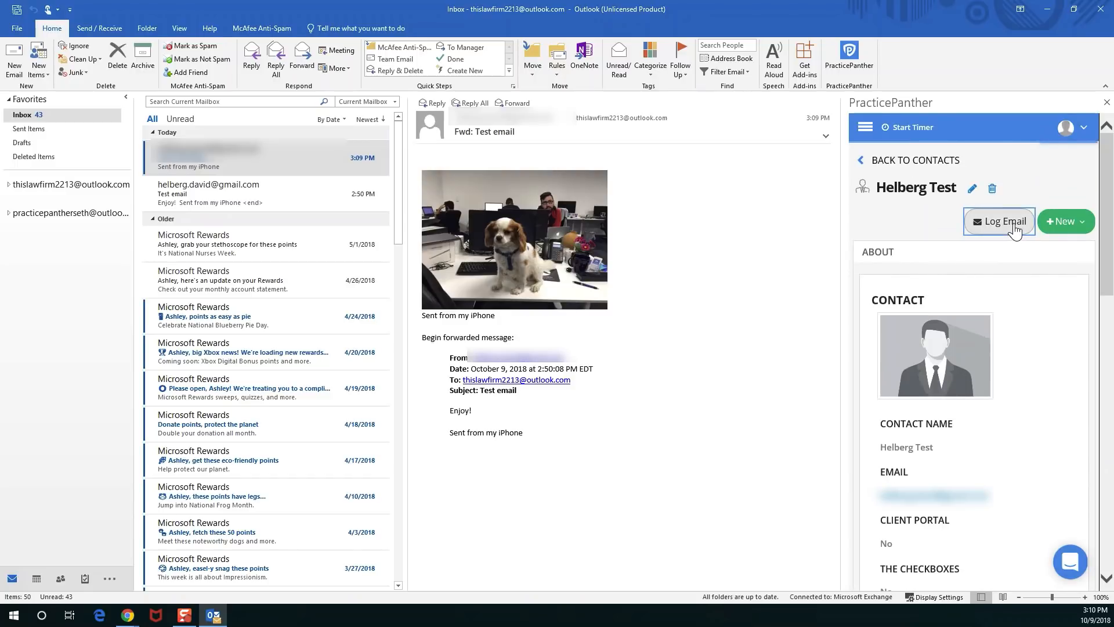
left_click(998, 221)
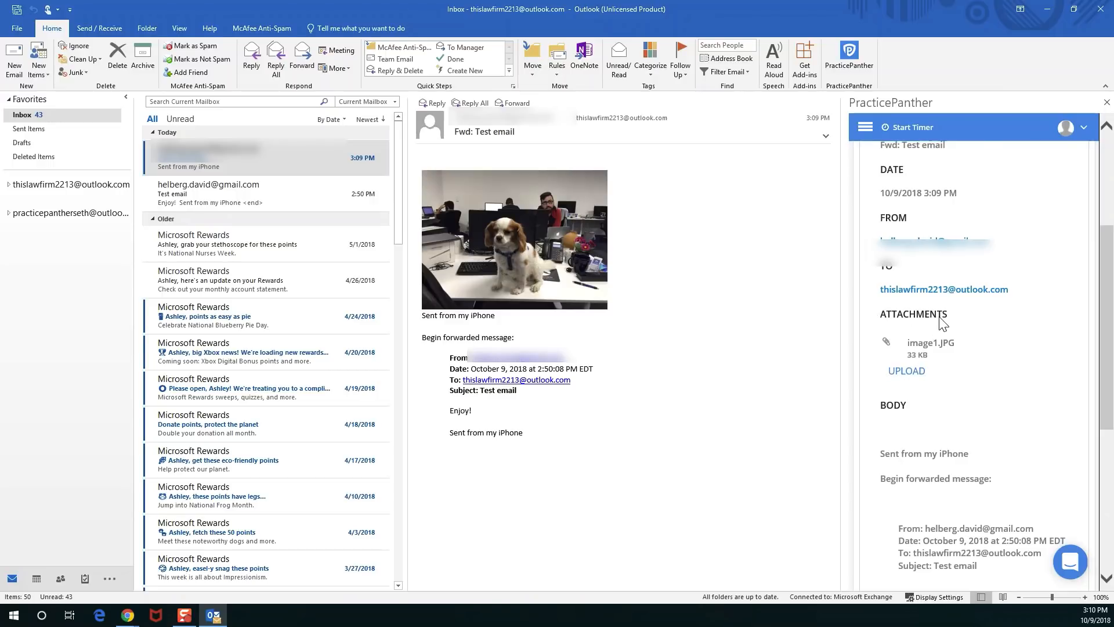
left_click(906, 371)
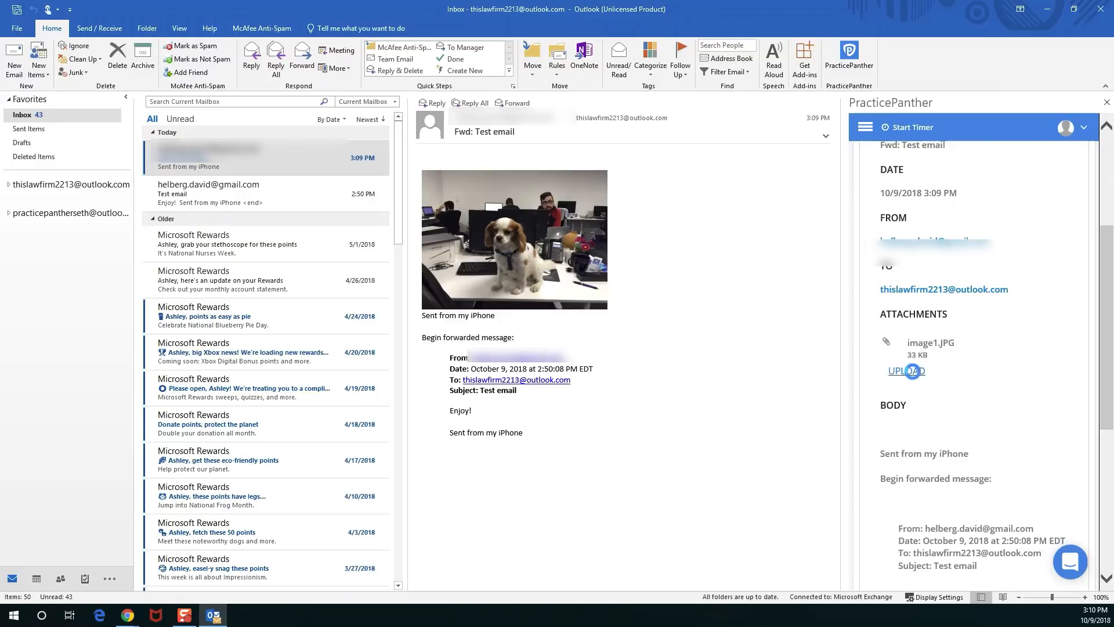
left_click(906, 370)
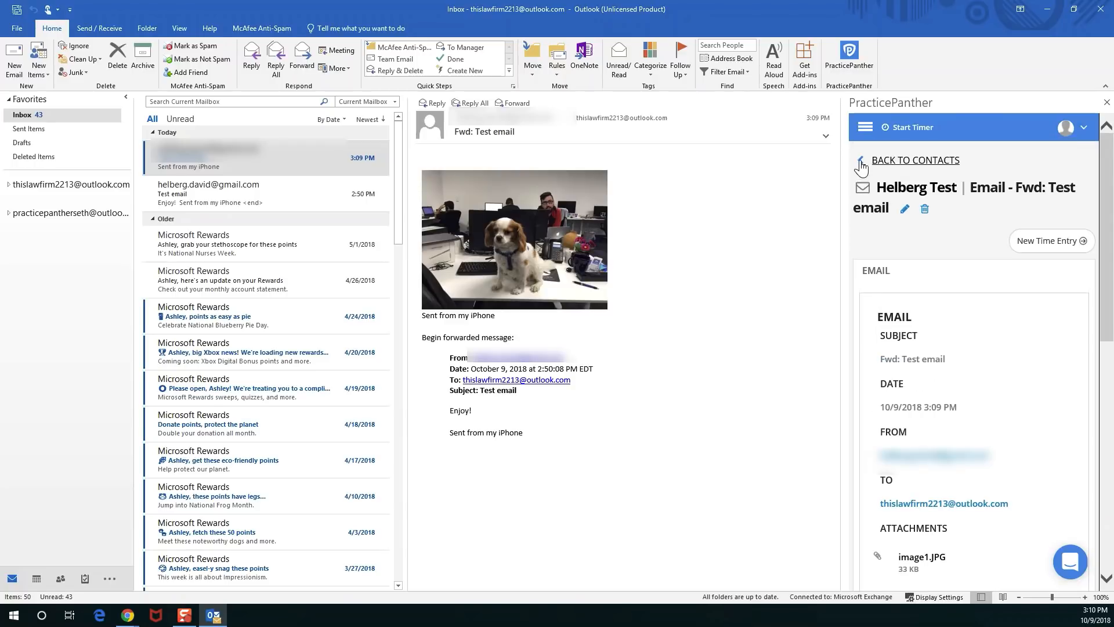
left_click(915, 160)
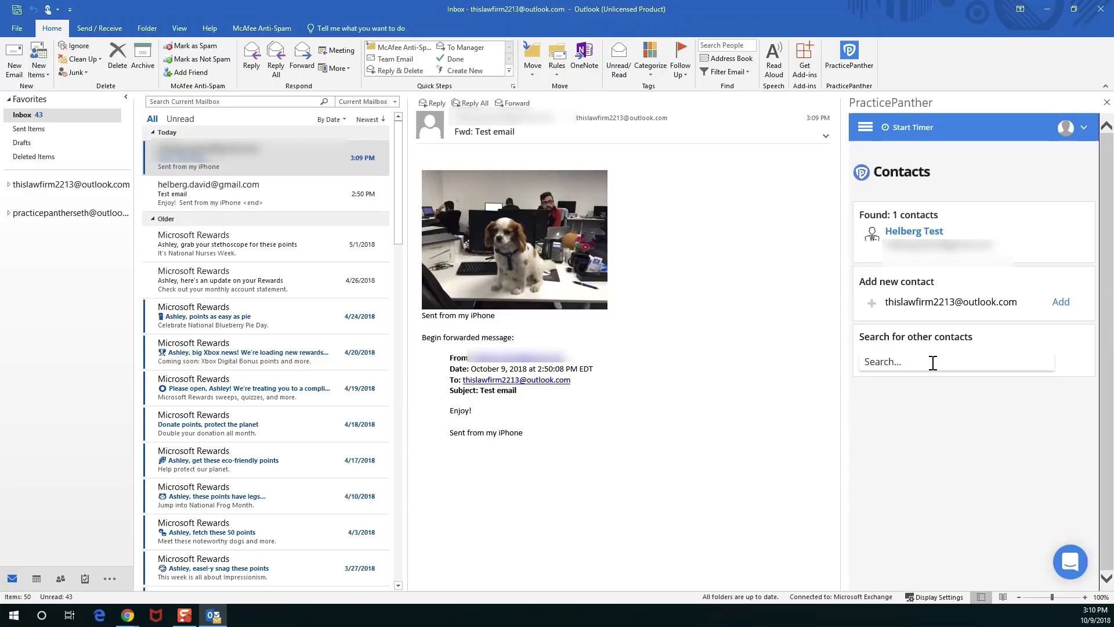
mouse_move(933, 361)
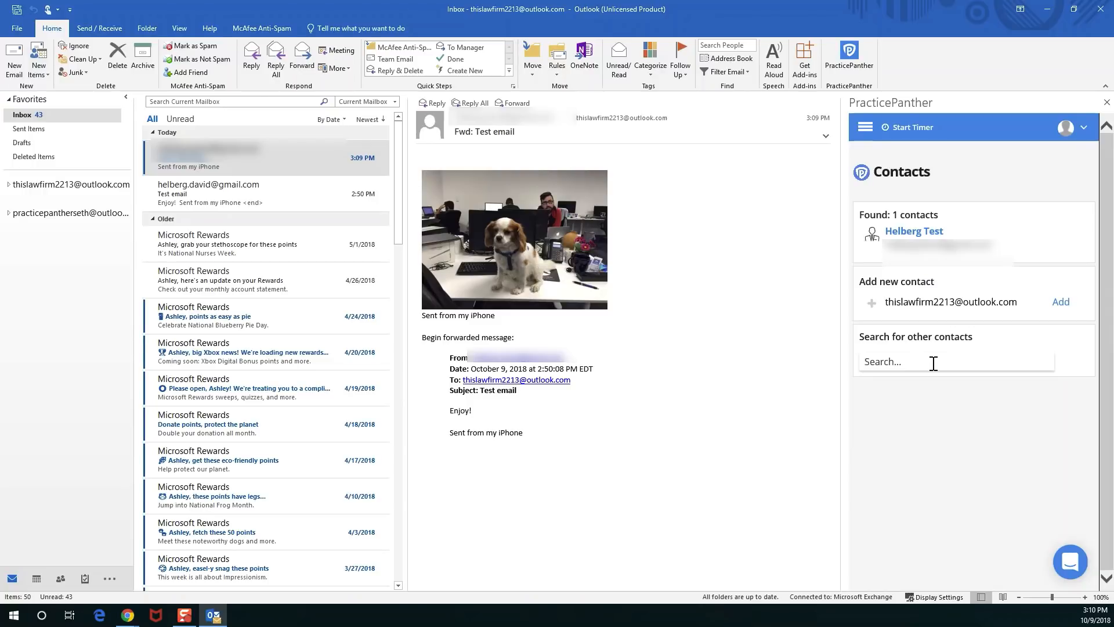
left_click(937, 362)
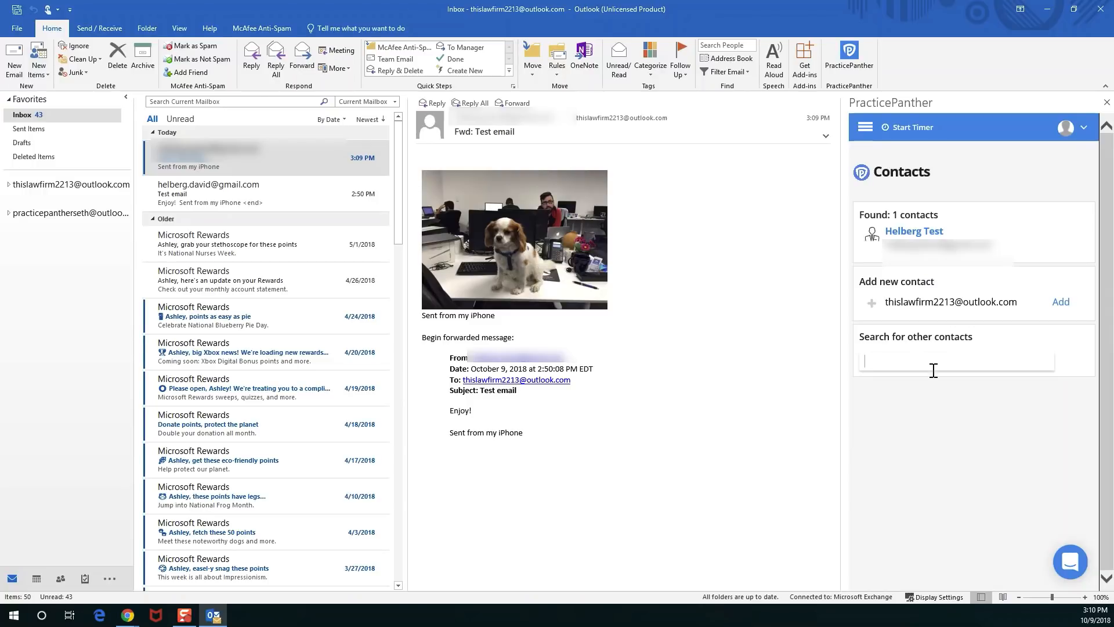
type("david silberberg")
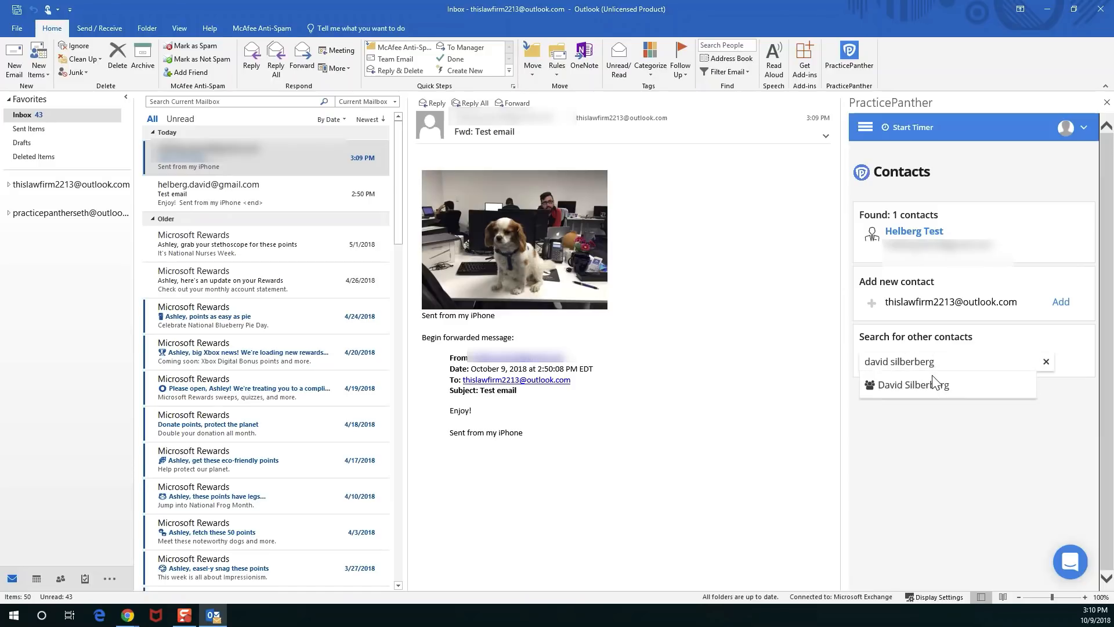
left_click(916, 384)
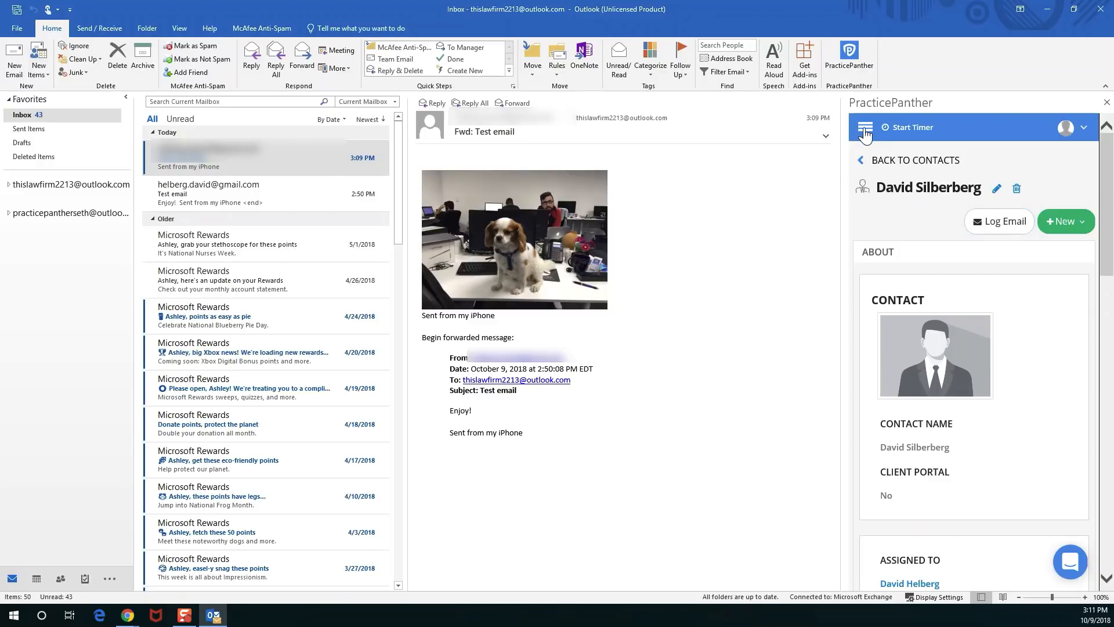
left_click(865, 127)
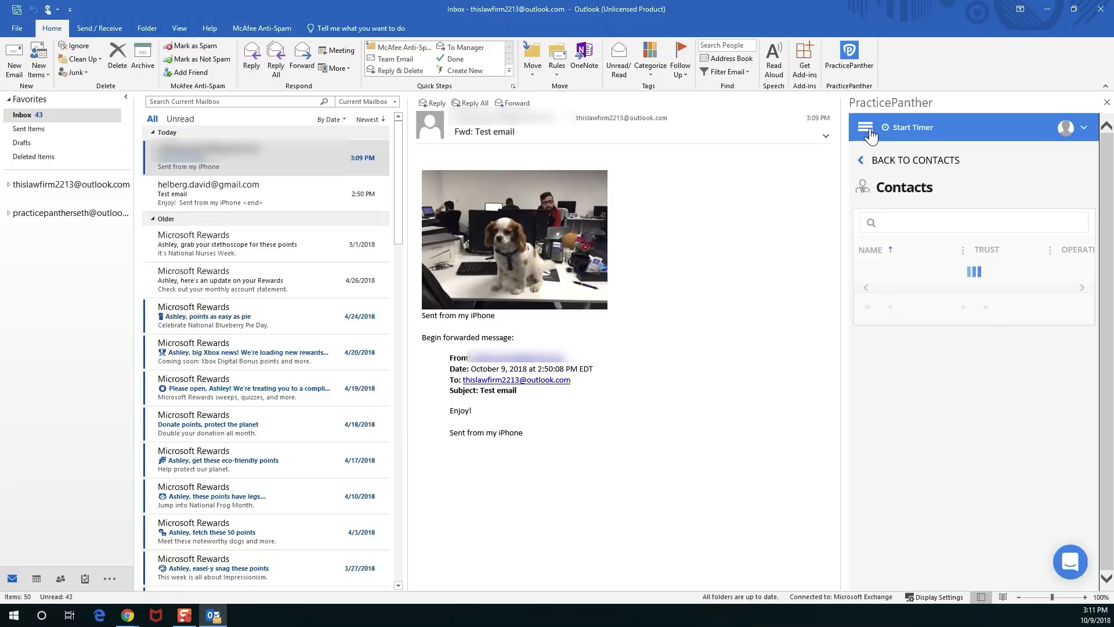
Browse the PracticePanther Matters page, then switch to the Activities page.
left_click(866, 127)
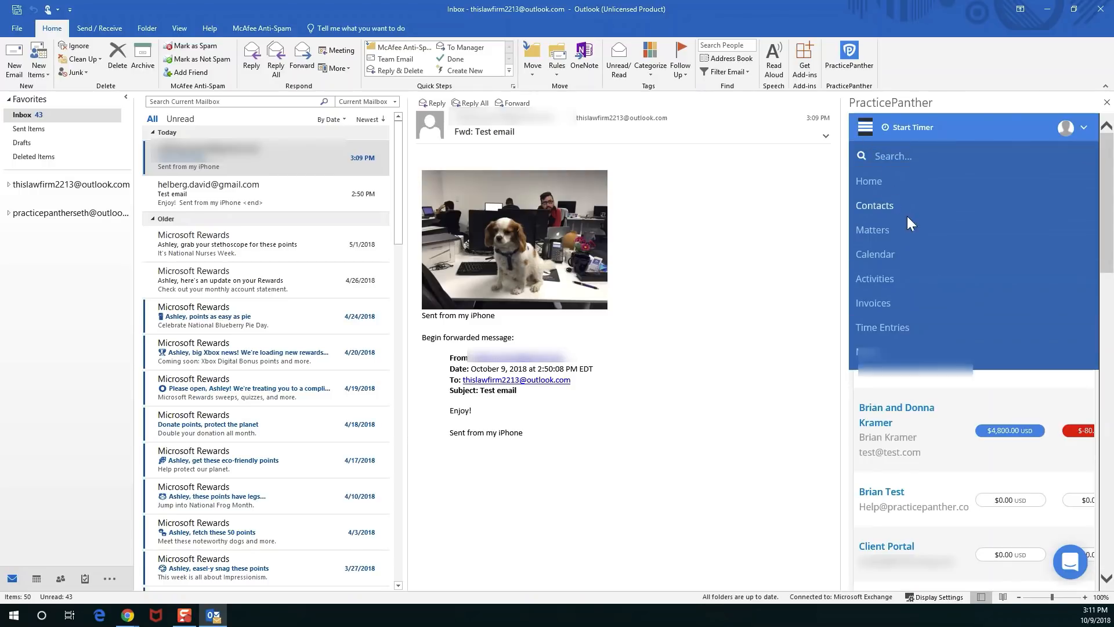
left_click(865, 127)
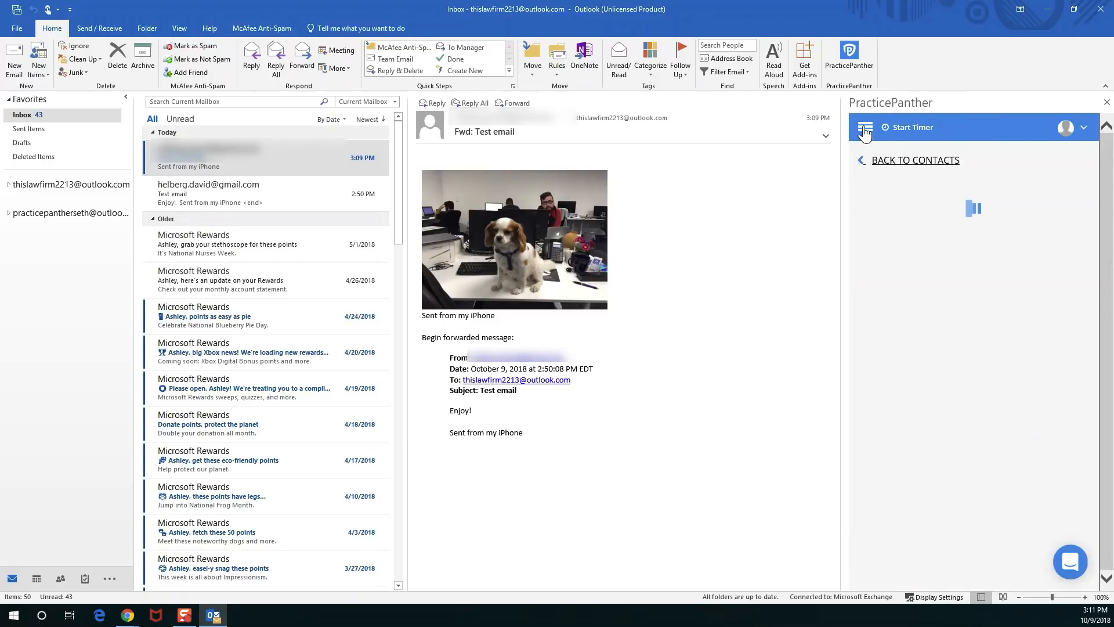
left_click(865, 127)
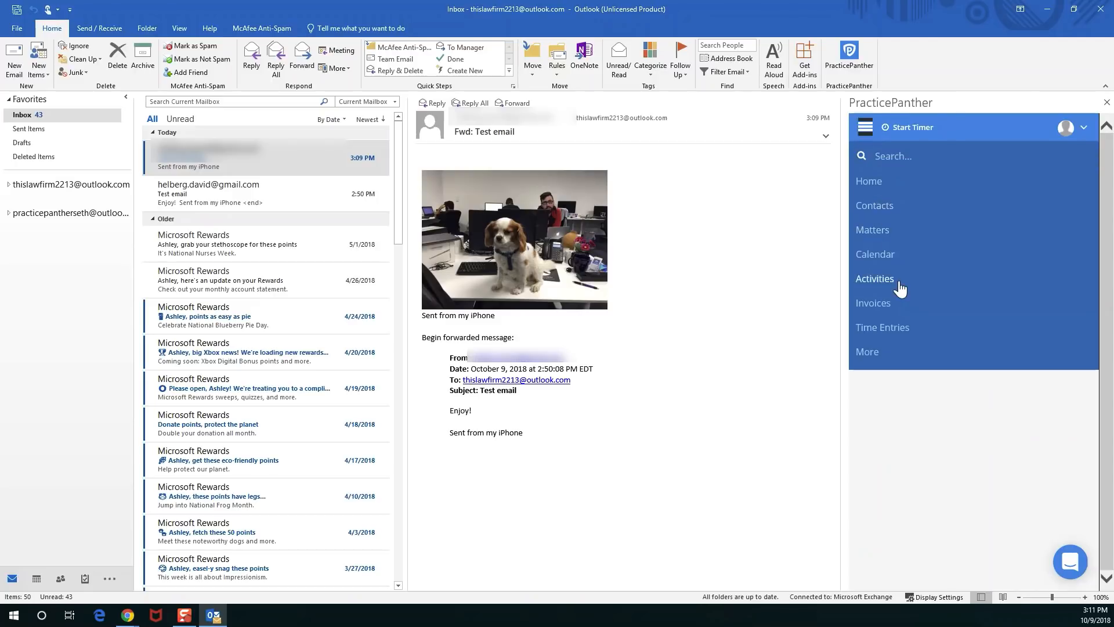
left_click(874, 277)
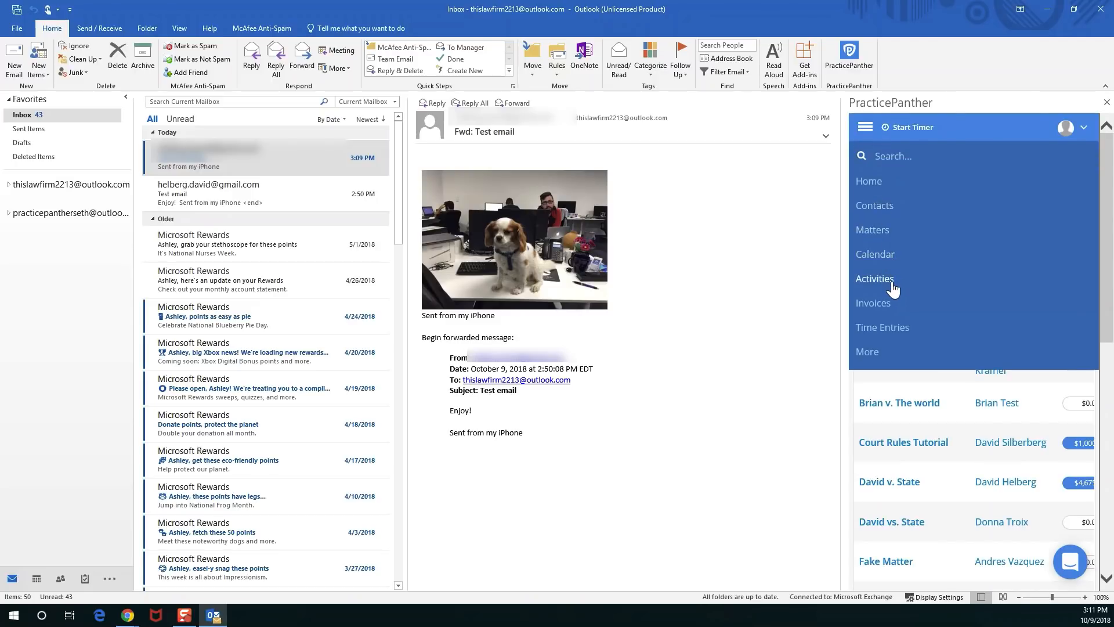
left_click(873, 278)
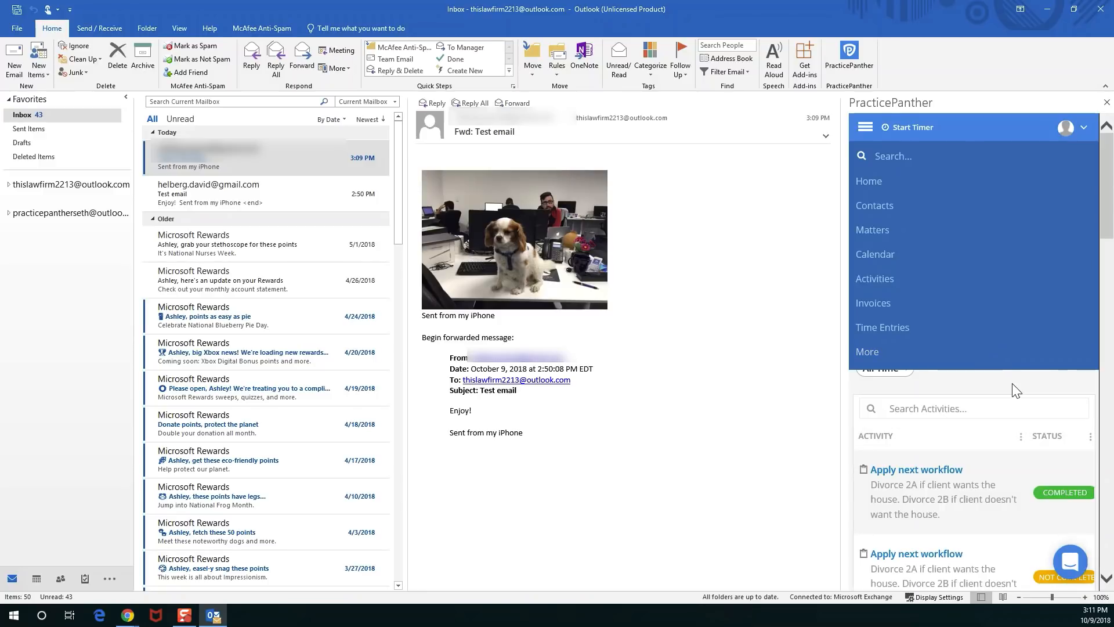
mouse_move(1002, 391)
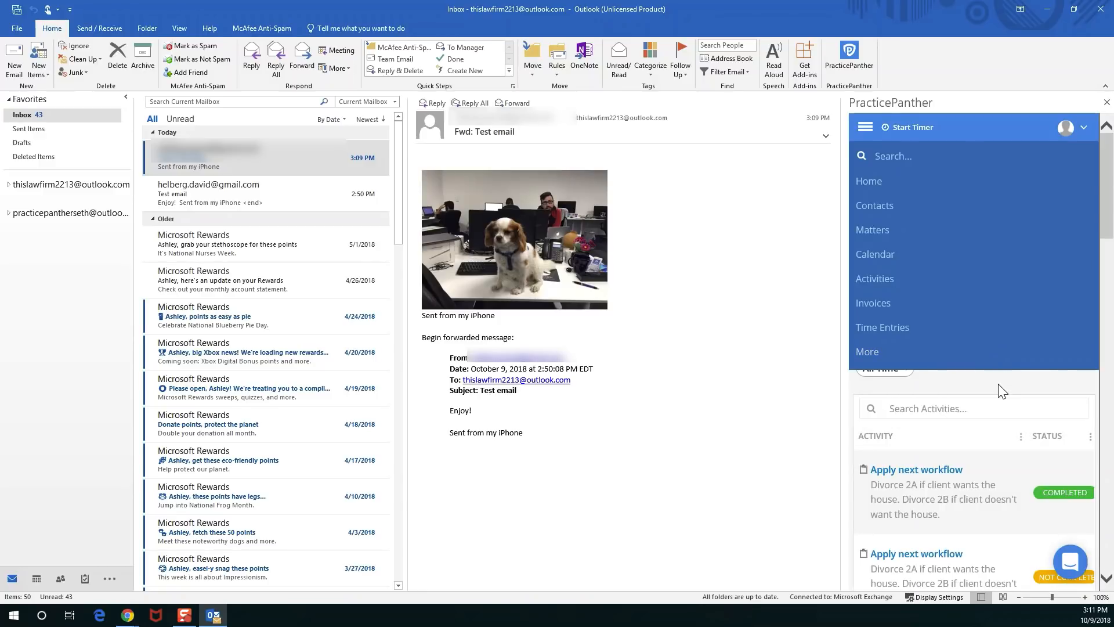